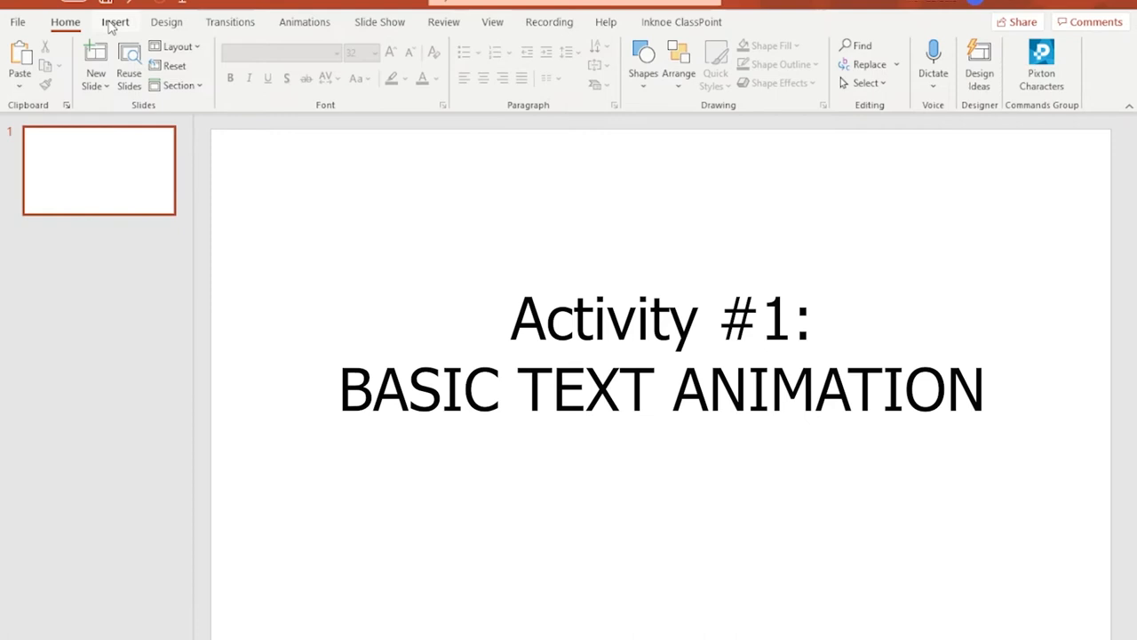
- Add a text box reading AWESOME on the left, enlarged and bold
{"action": "left_click", "coordinate": [114, 21]}
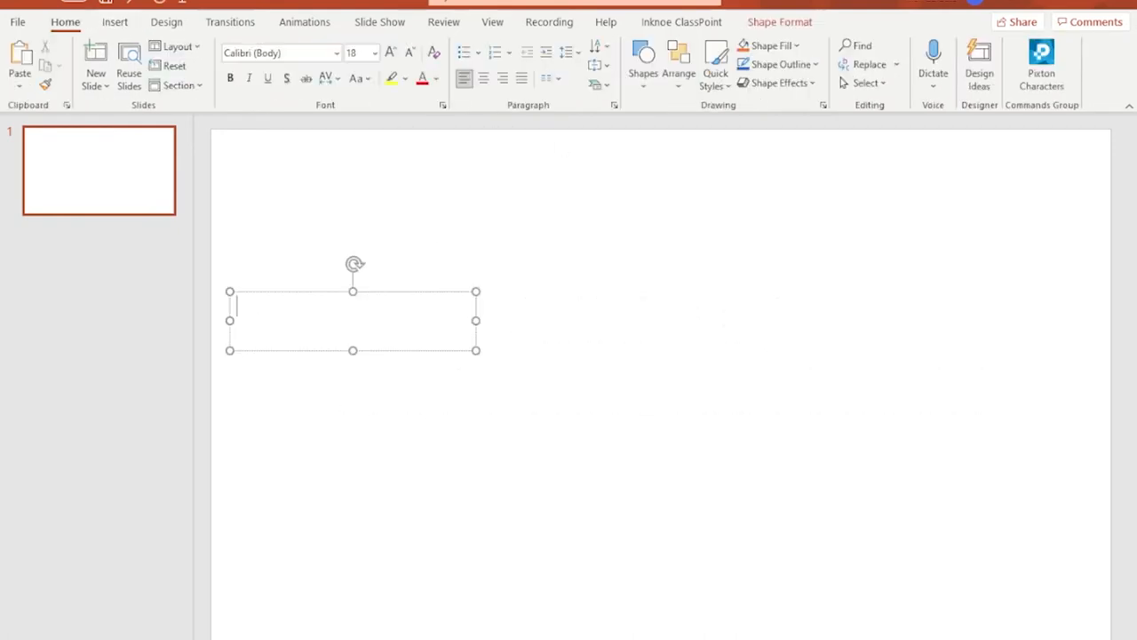
{"action": "type", "text": "AWESOME"}
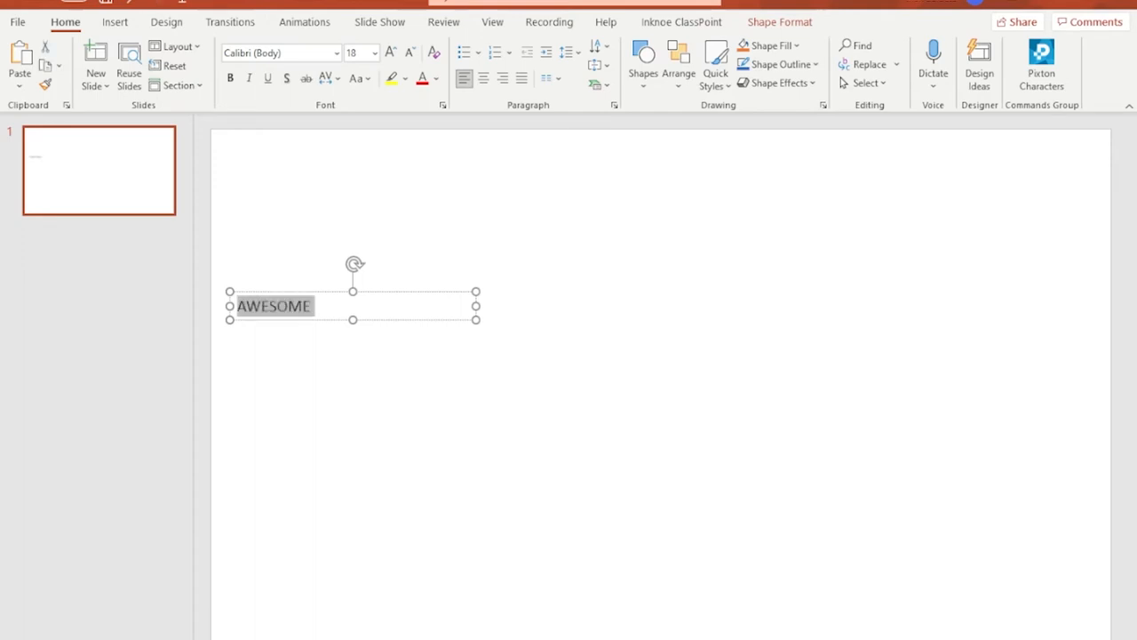
{"action": "left_click", "coordinate": [391, 53]}
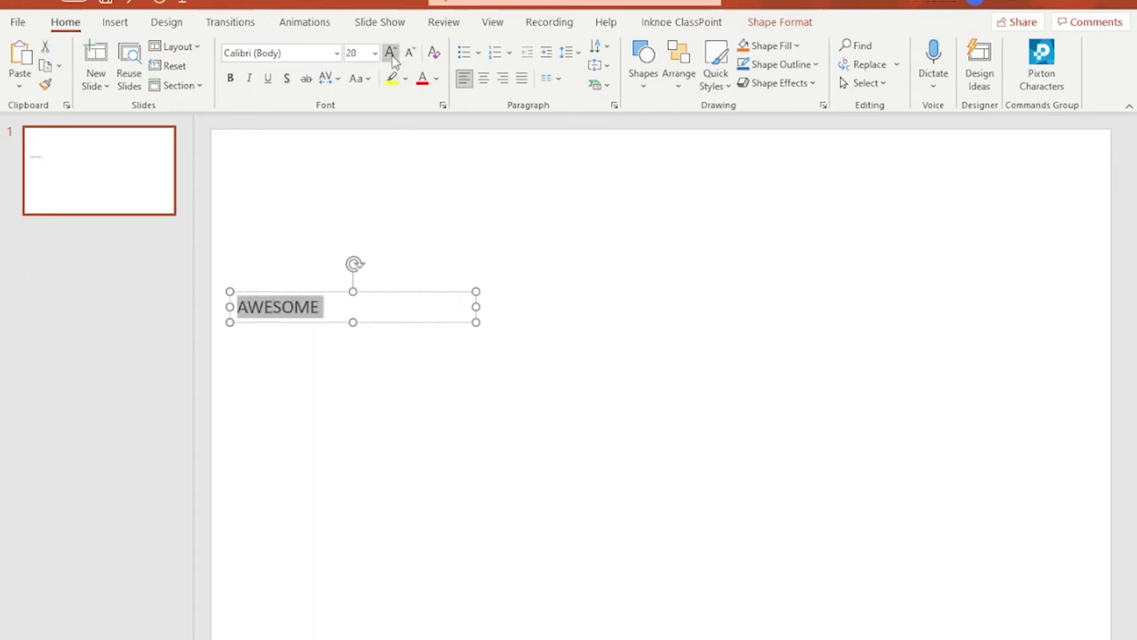
{"action": "left_click", "coordinate": [391, 53]}
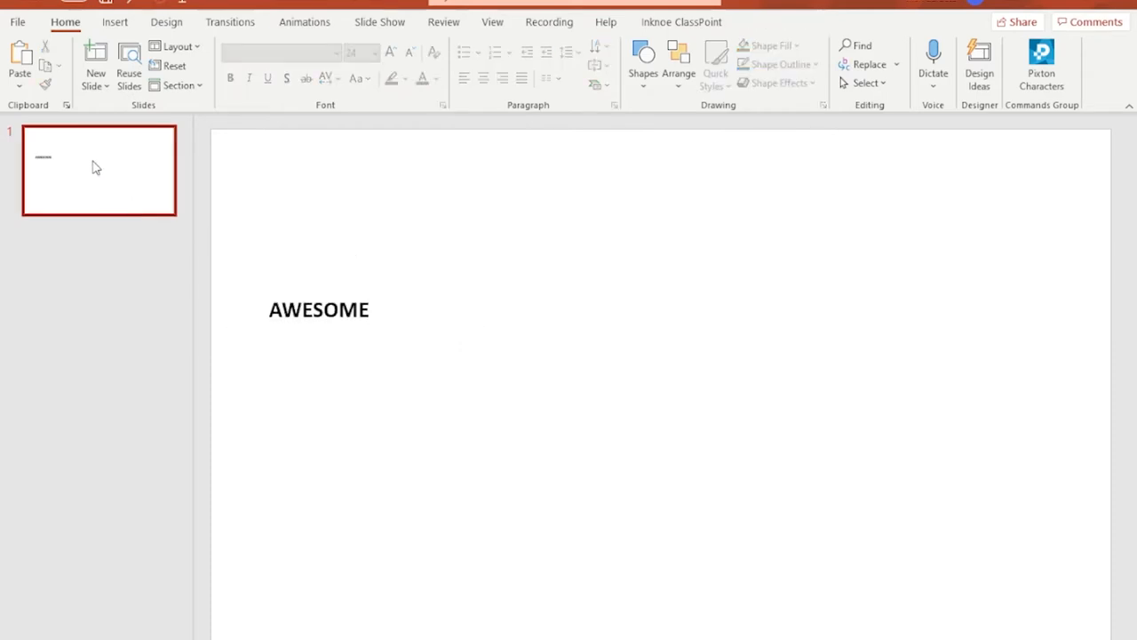
- Duplicate the slide and move AWESOME to the right side on the copy
{"action": "key", "text": "ctrl+v"}
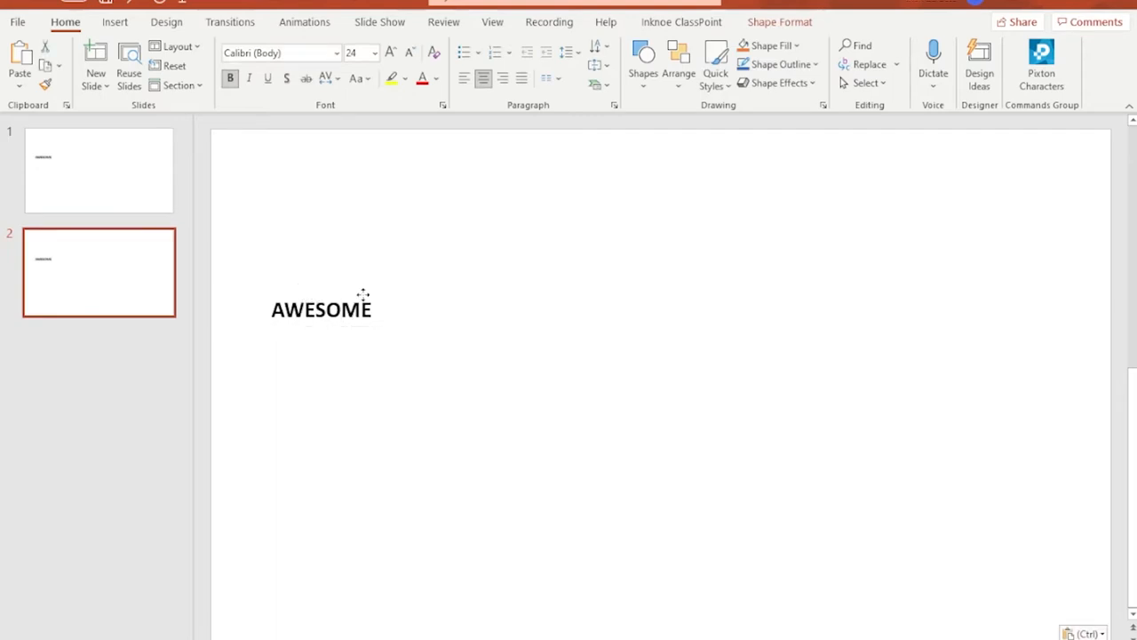
{"action": "left_click_drag", "start_coordinate": [320, 309], "coordinate": [1012, 309]}
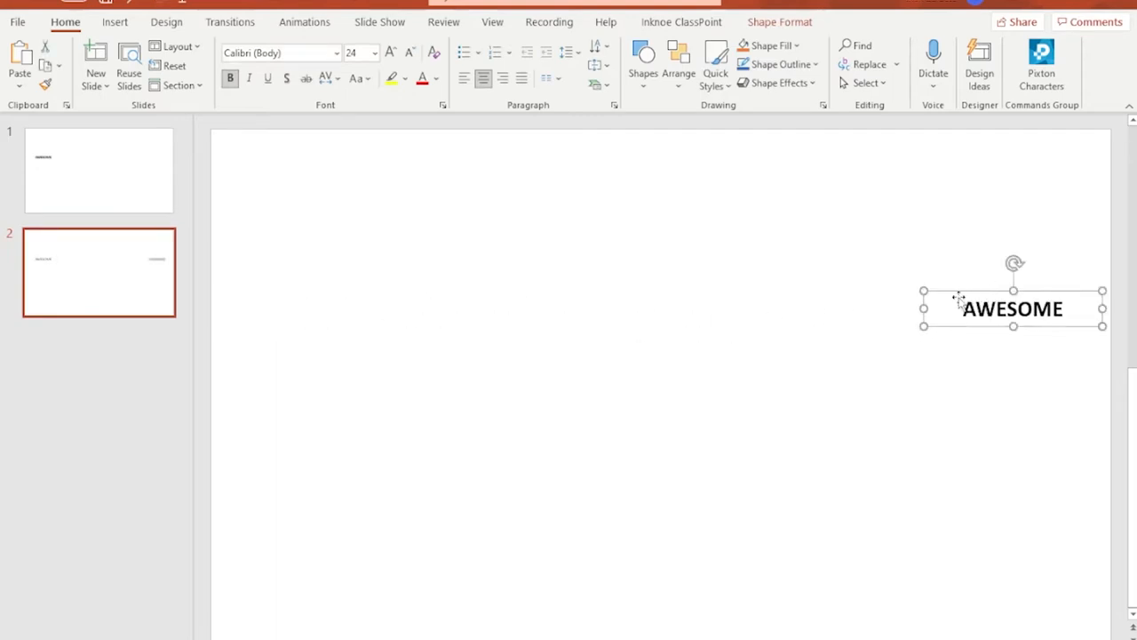
{"action": "left_click", "coordinate": [388, 262]}
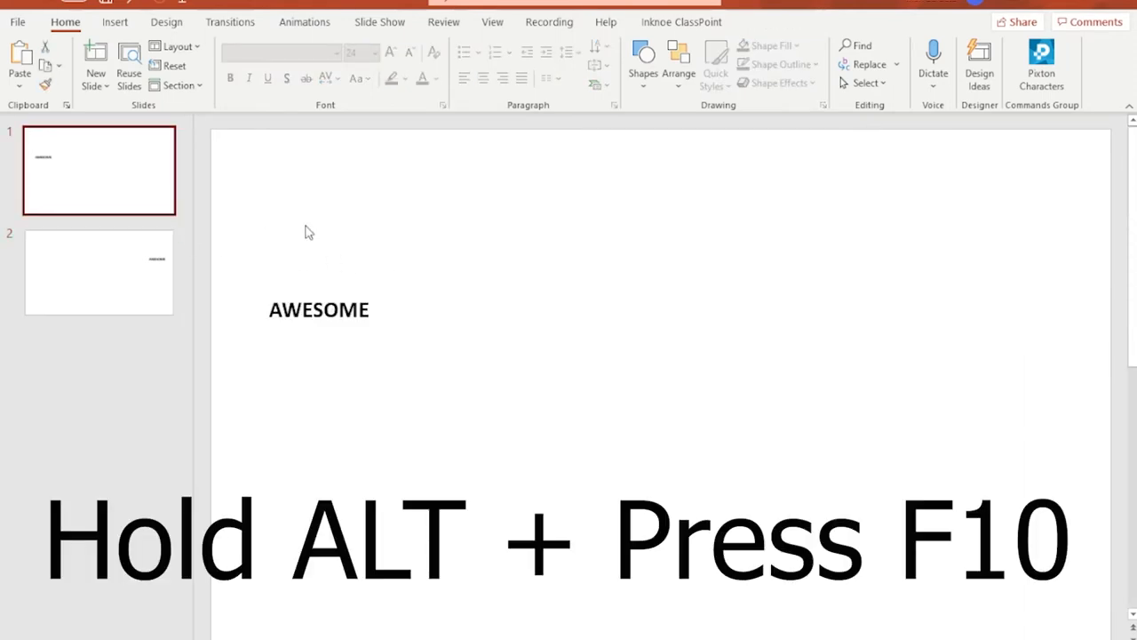
- In the Selection Pane, rename slide 1's AWESOME text box to !!AWESOME
{"action": "key", "text": "alt+f10"}
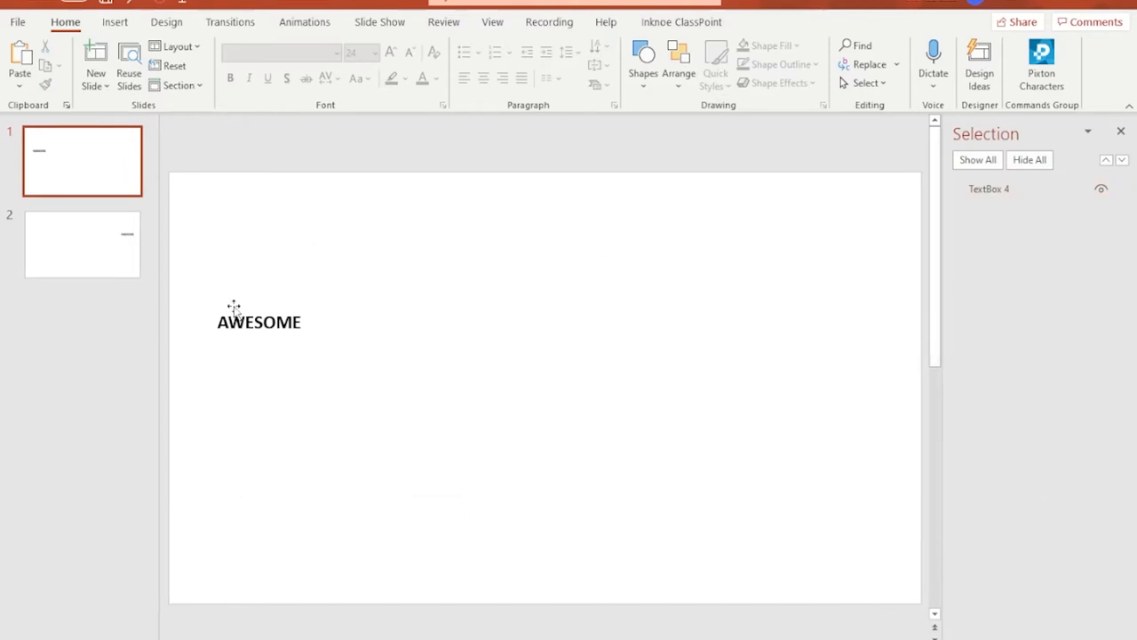
{"action": "left_click", "coordinate": [260, 322]}
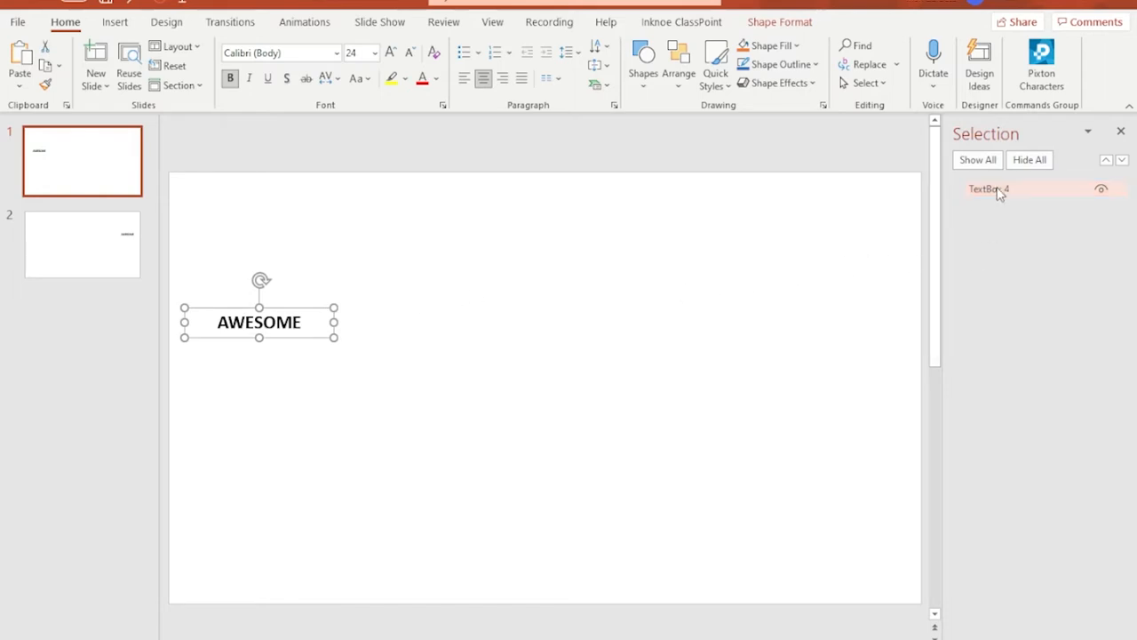
{"action": "double_click", "coordinate": [988, 189]}
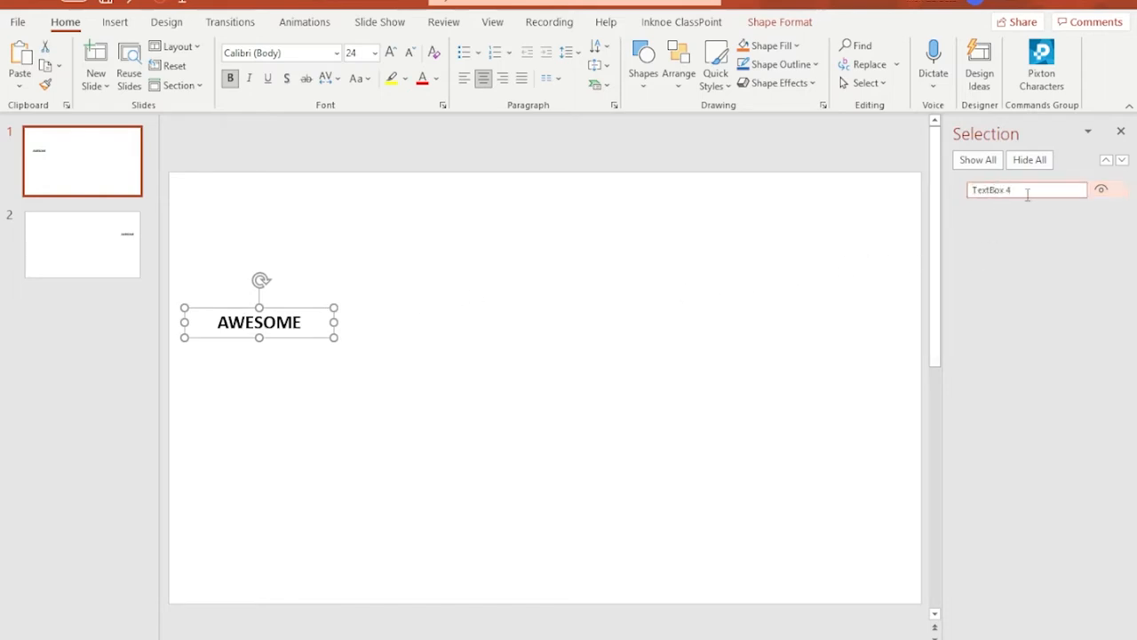
{"action": "double_click", "coordinate": [992, 189]}
{"action": "type", "text": "!!AWESOME"}
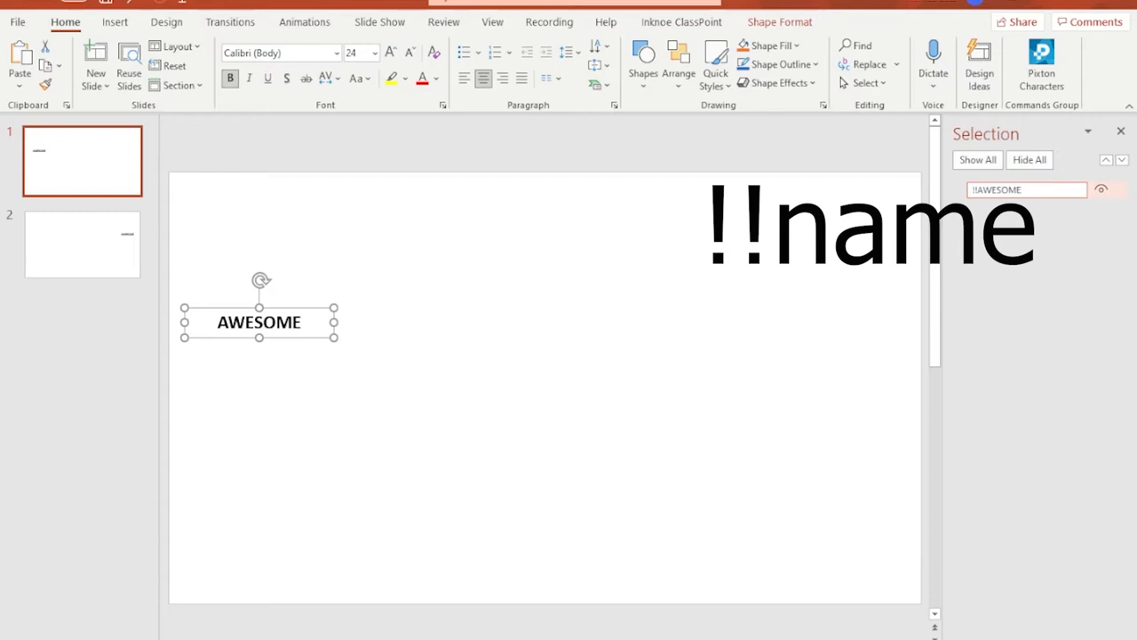
{"action": "double_click", "coordinate": [1027, 189]}
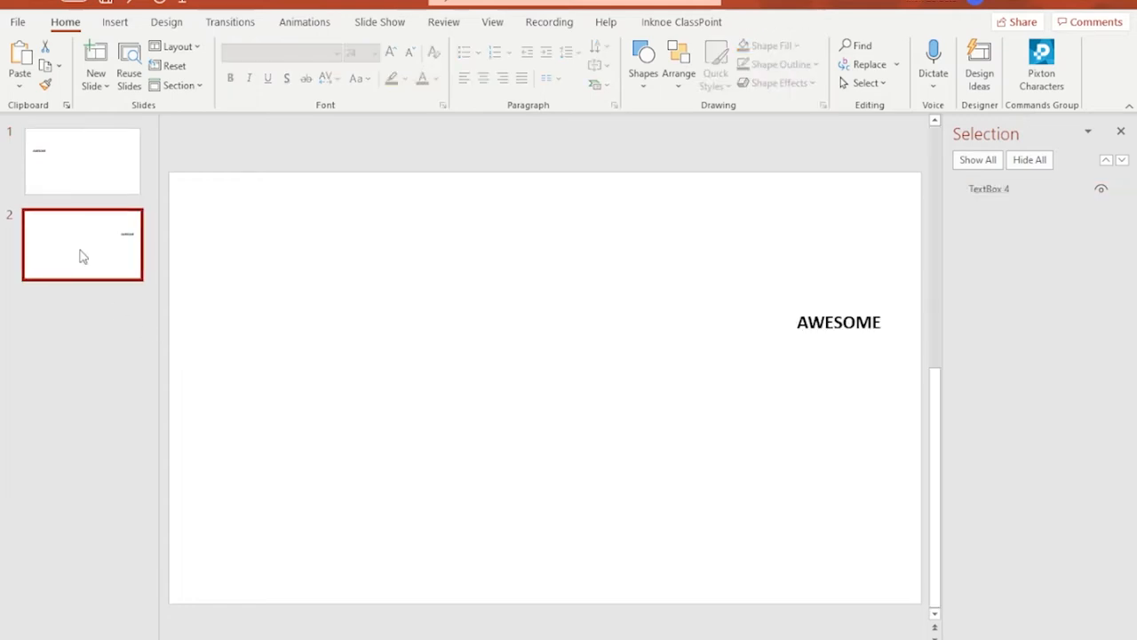
- Rename slide 2's AWESOME text box to !!AWESOME as well
{"action": "left_click", "coordinate": [838, 321]}
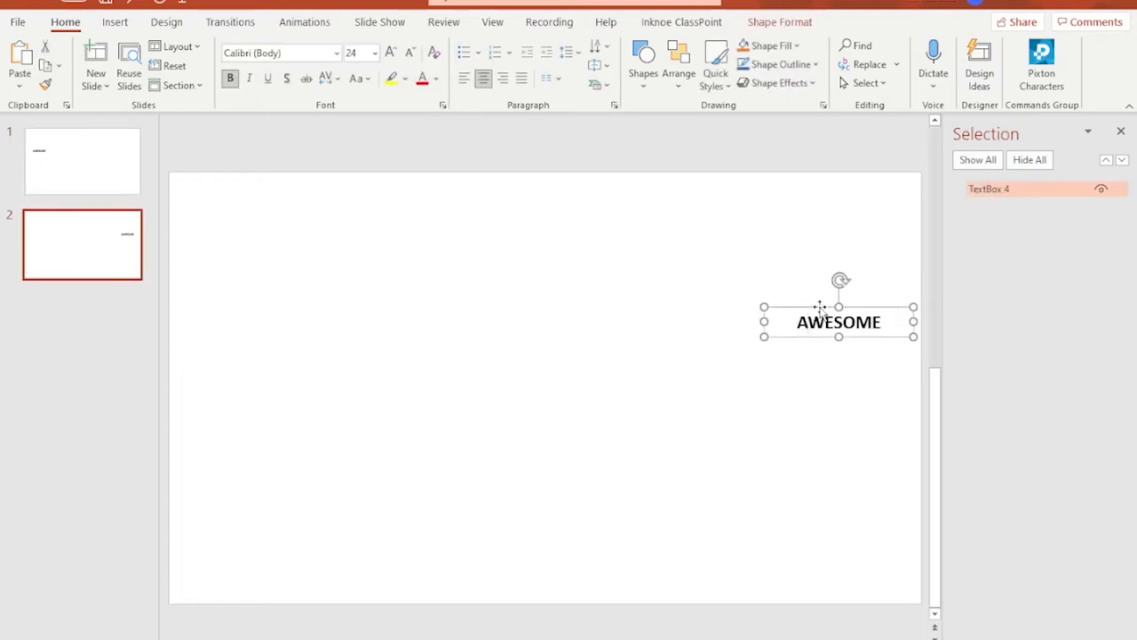
{"action": "double_click", "coordinate": [988, 188]}
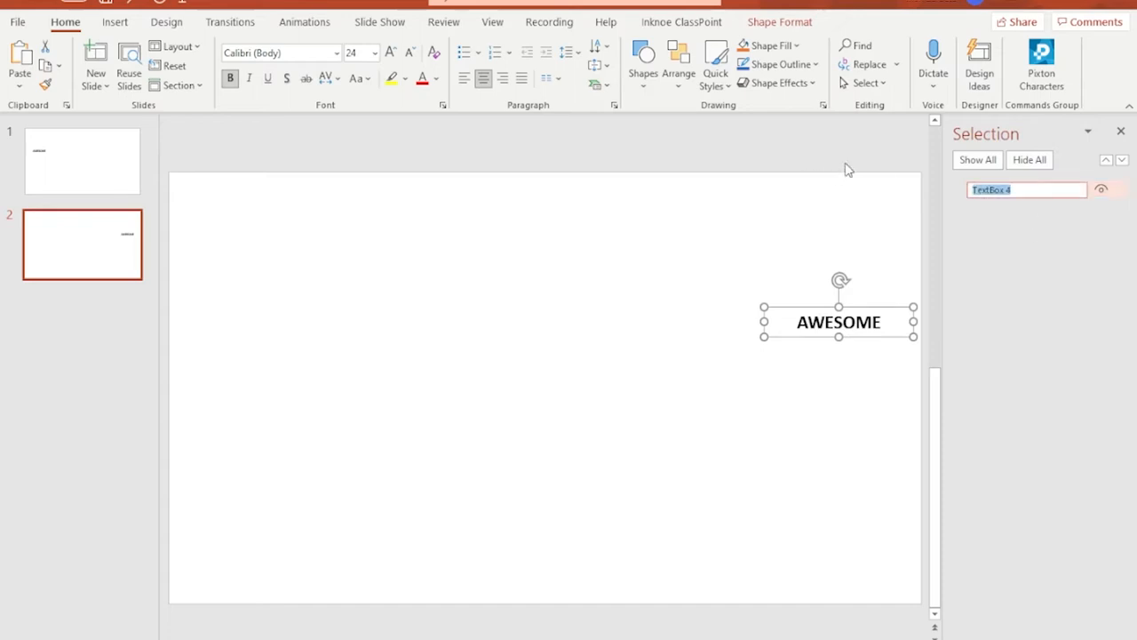
{"action": "type", "text": "!!AWESOME"}
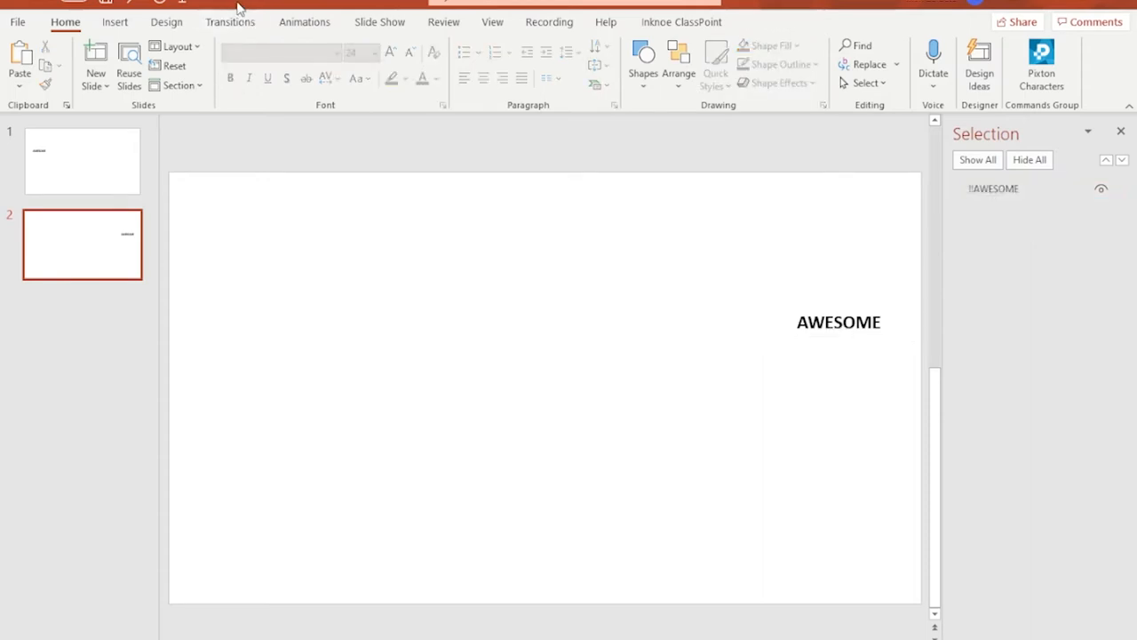
- Apply the Morph transition to the duplicated slides with AWESOME repositioned on each
{"action": "left_click", "coordinate": [231, 21]}
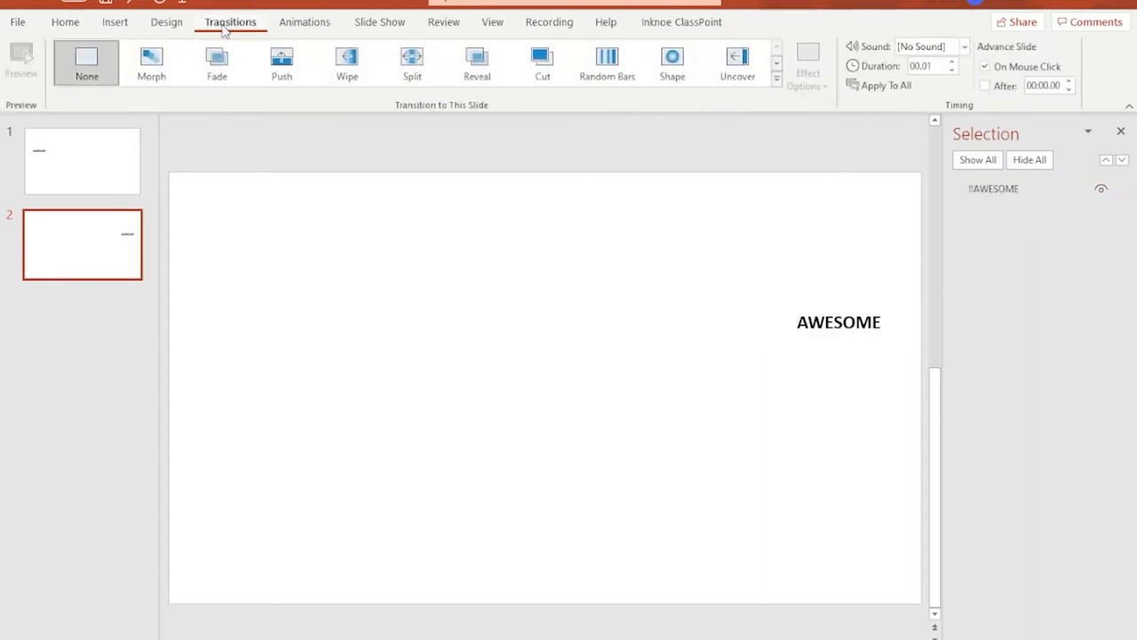
{"action": "left_click", "coordinate": [151, 62]}
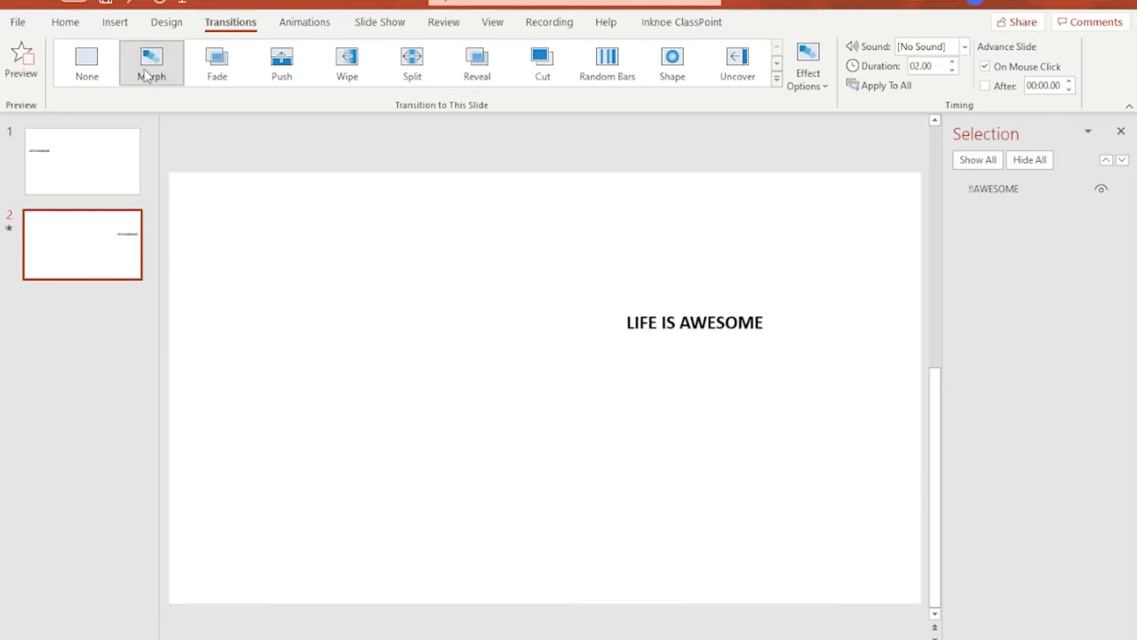
{"action": "left_click", "coordinate": [151, 62]}
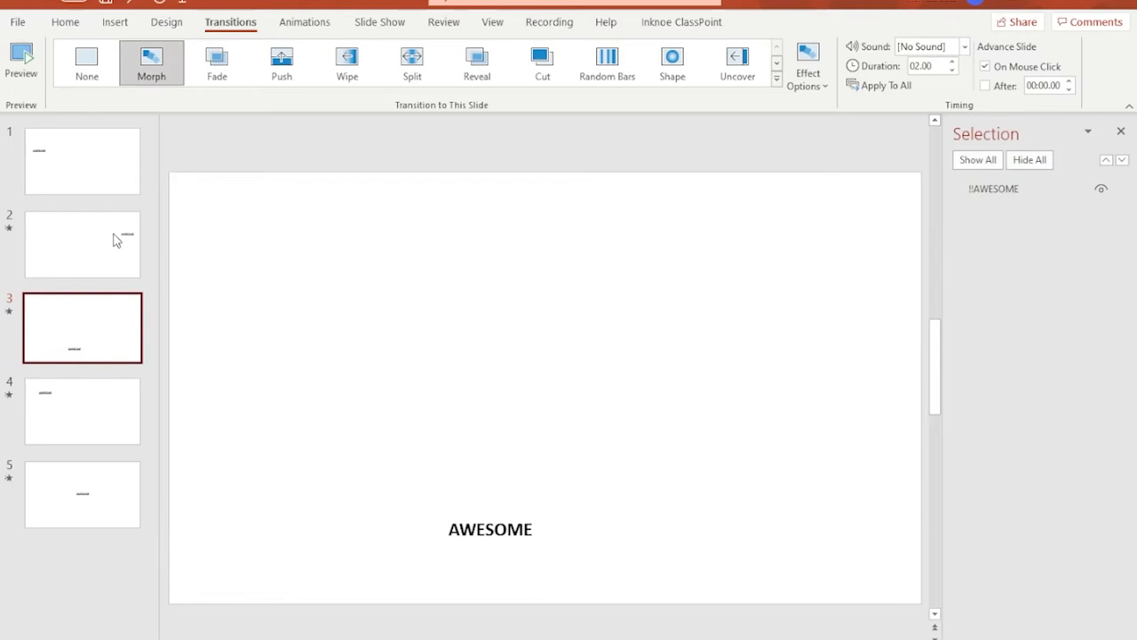
{"action": "left_click", "coordinate": [82, 410]}
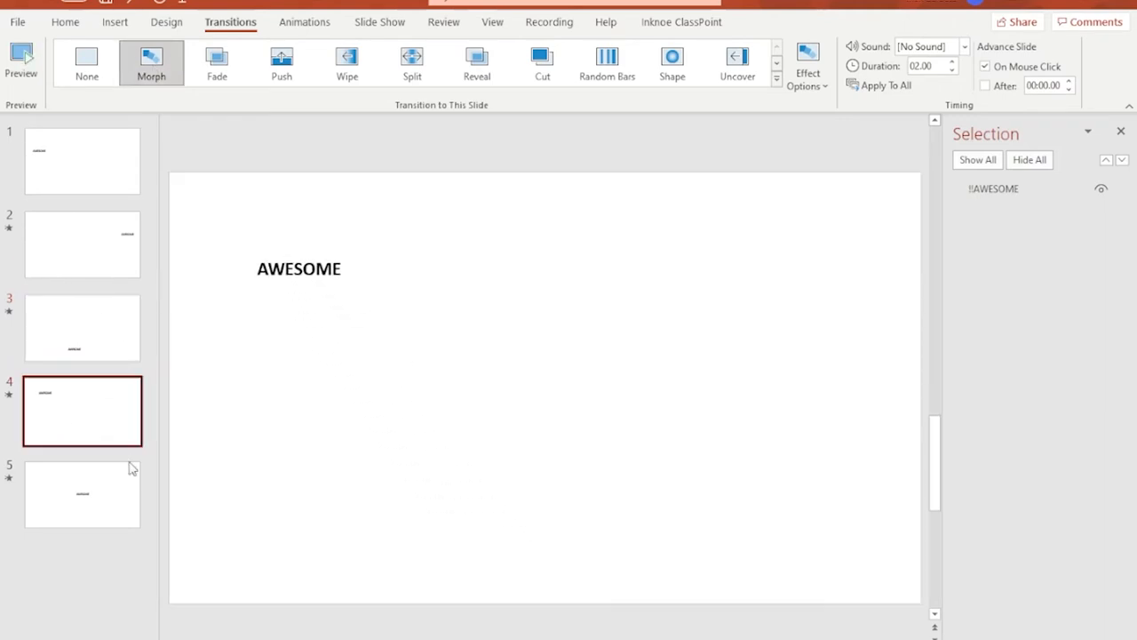
{"action": "left_click", "coordinate": [82, 494]}
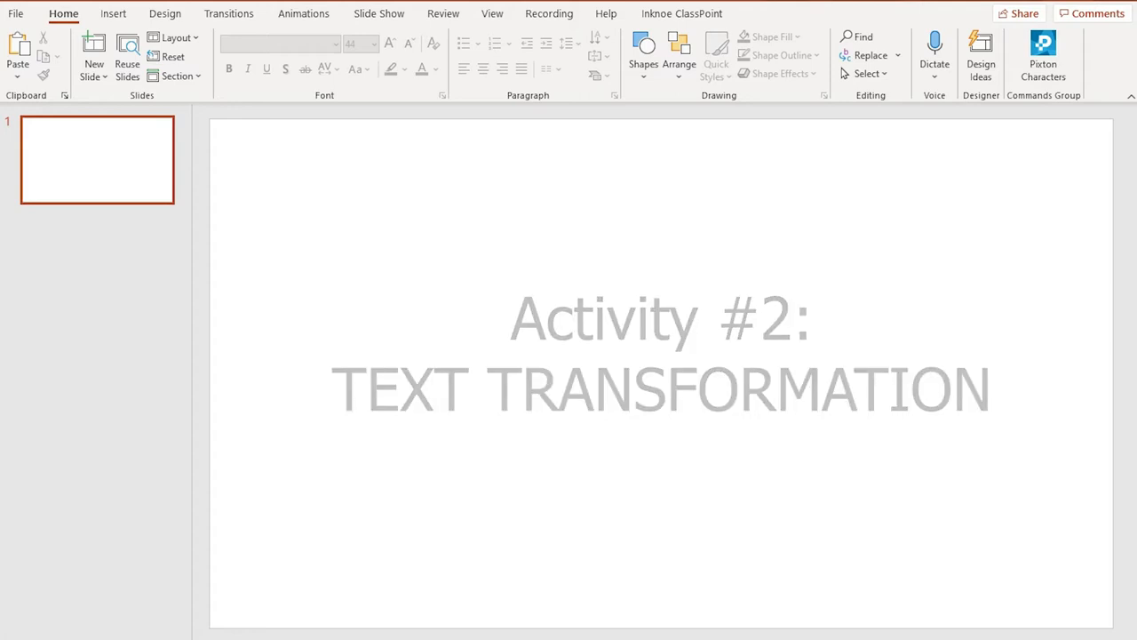
- Duplicate the APPLE slide, move the word right and change it to ORANGE
{"action": "left_click", "coordinate": [113, 15]}
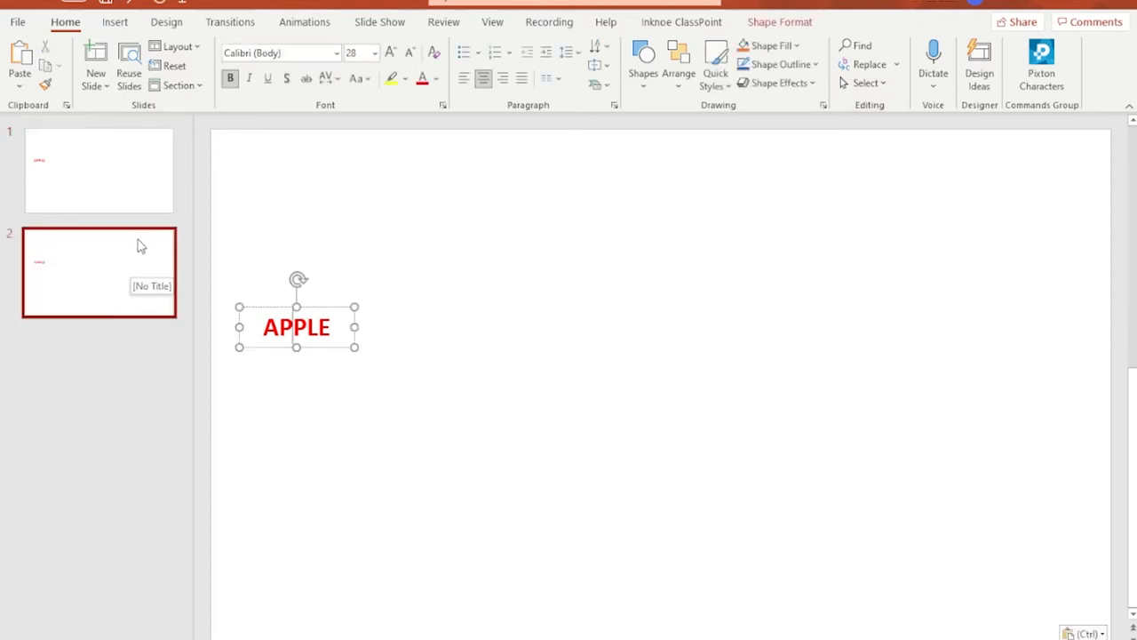
{"action": "left_click_drag", "start_coordinate": [295, 327], "coordinate": [963, 345]}
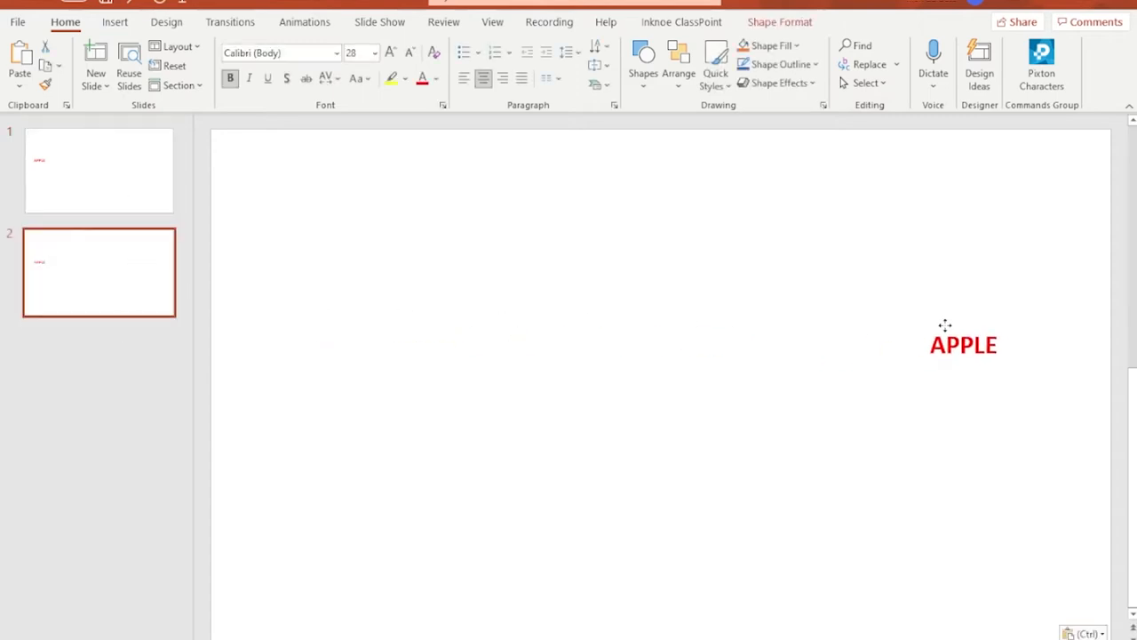
{"action": "type", "text": "ORANGE"}
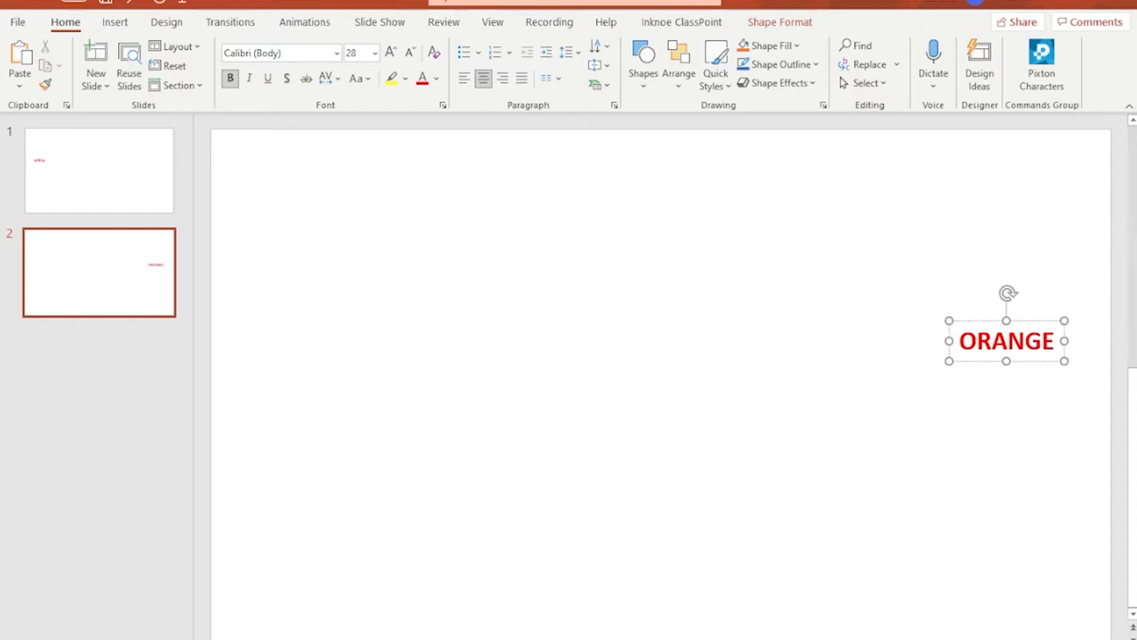
{"action": "left_click", "coordinate": [423, 78]}
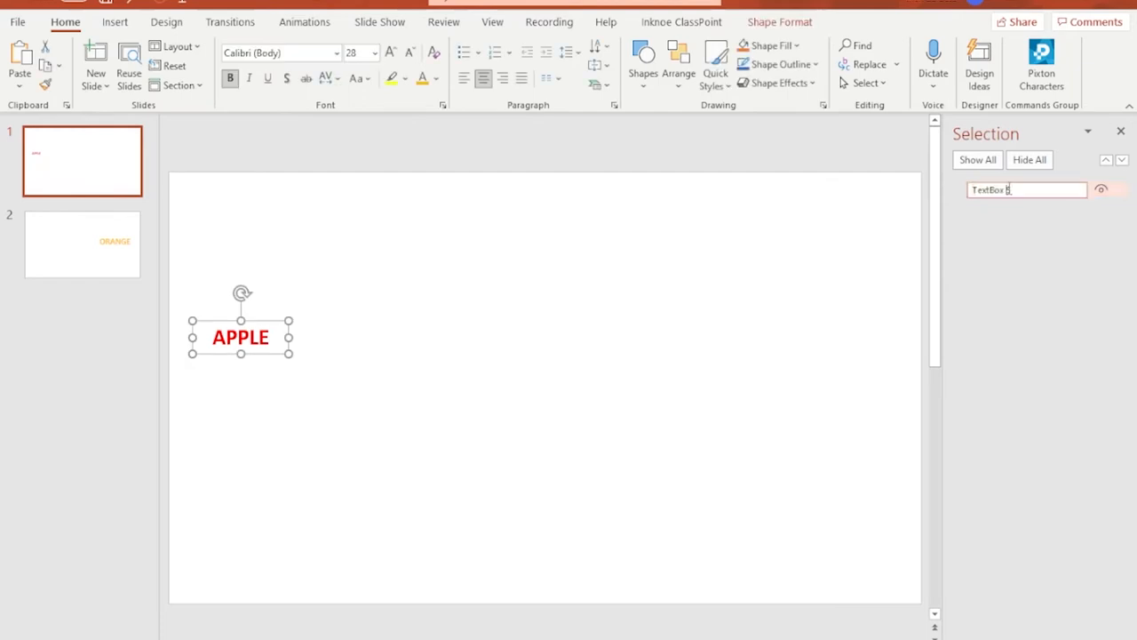
- Apply the Morph transition to the ORANGE slide so APPLE morphs into ORANGE
{"action": "left_click", "coordinate": [82, 244]}
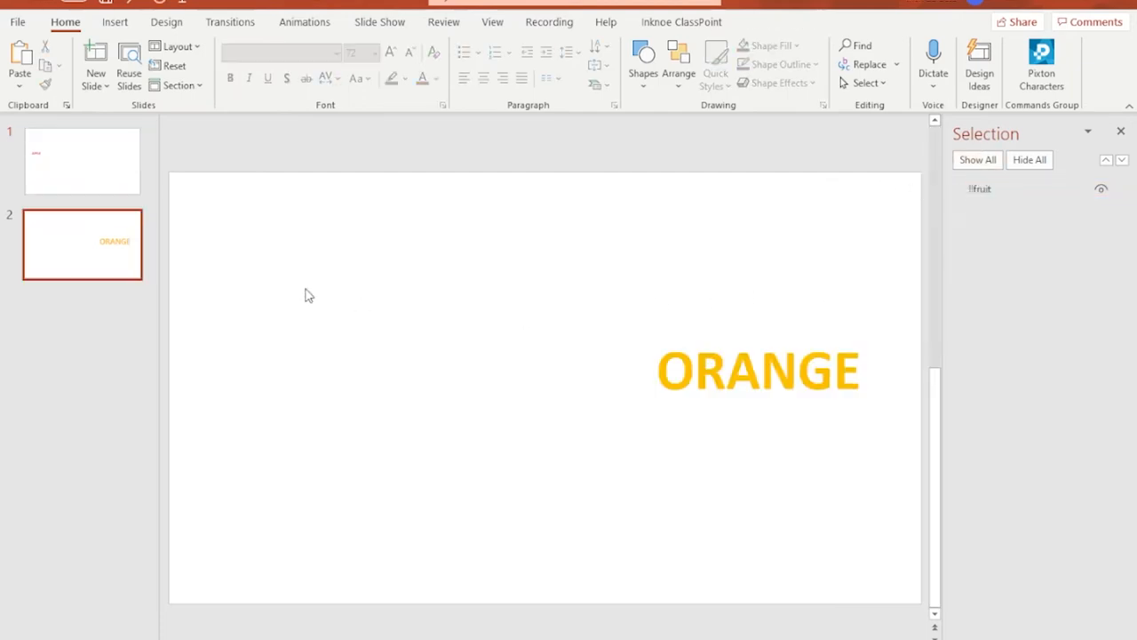
{"action": "left_click", "coordinate": [229, 21]}
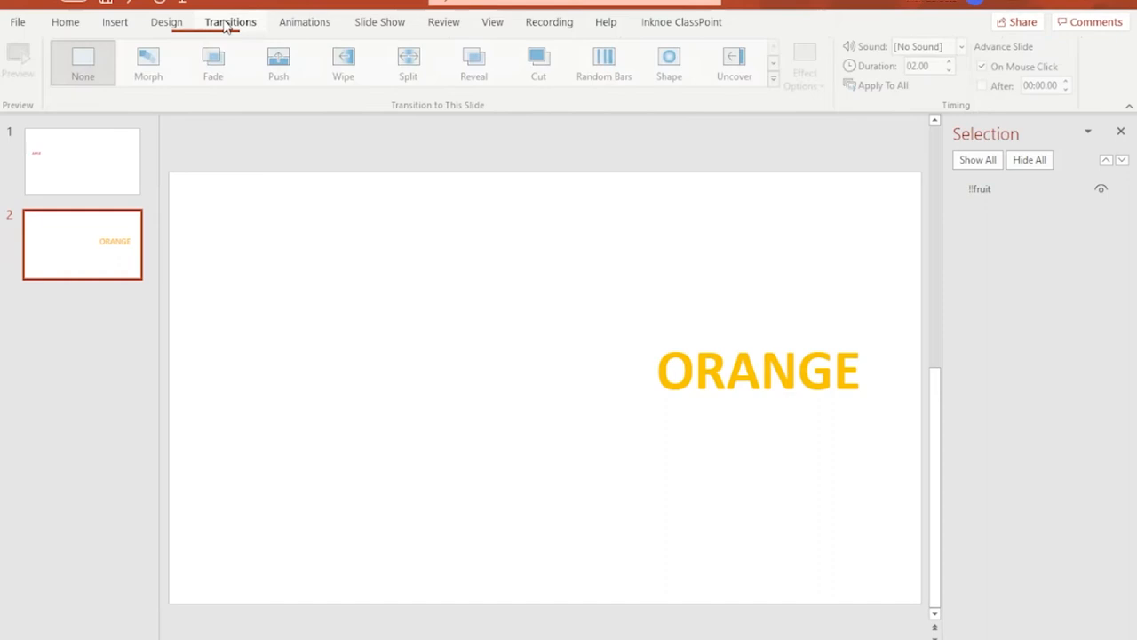
{"action": "left_click", "coordinate": [151, 62]}
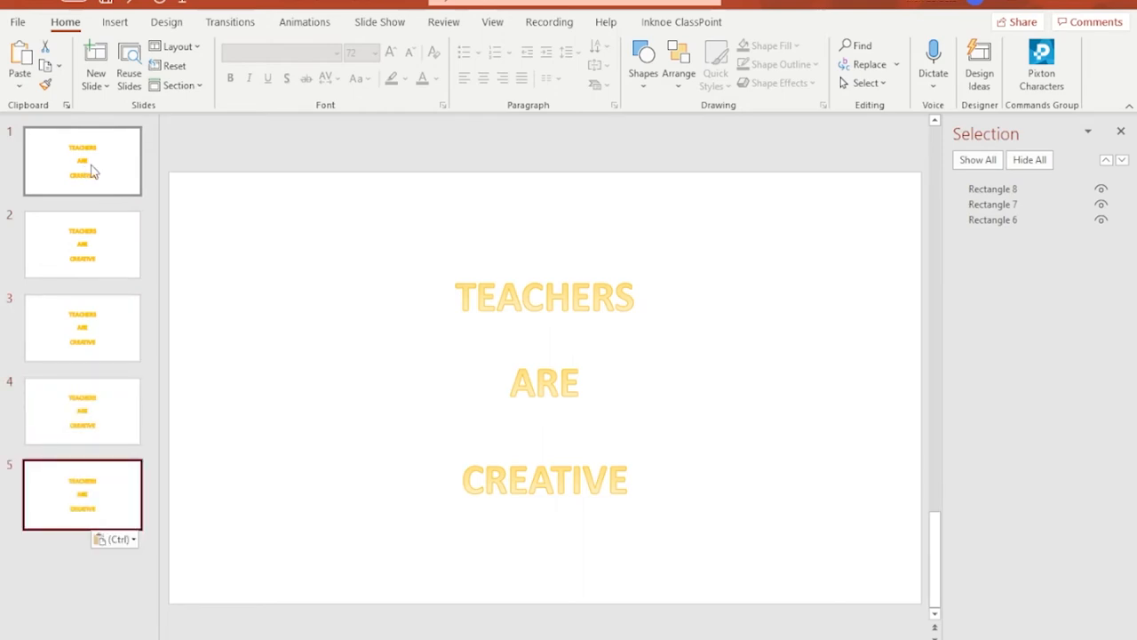
{"action": "mouse_move", "coordinate": [128, 231]}
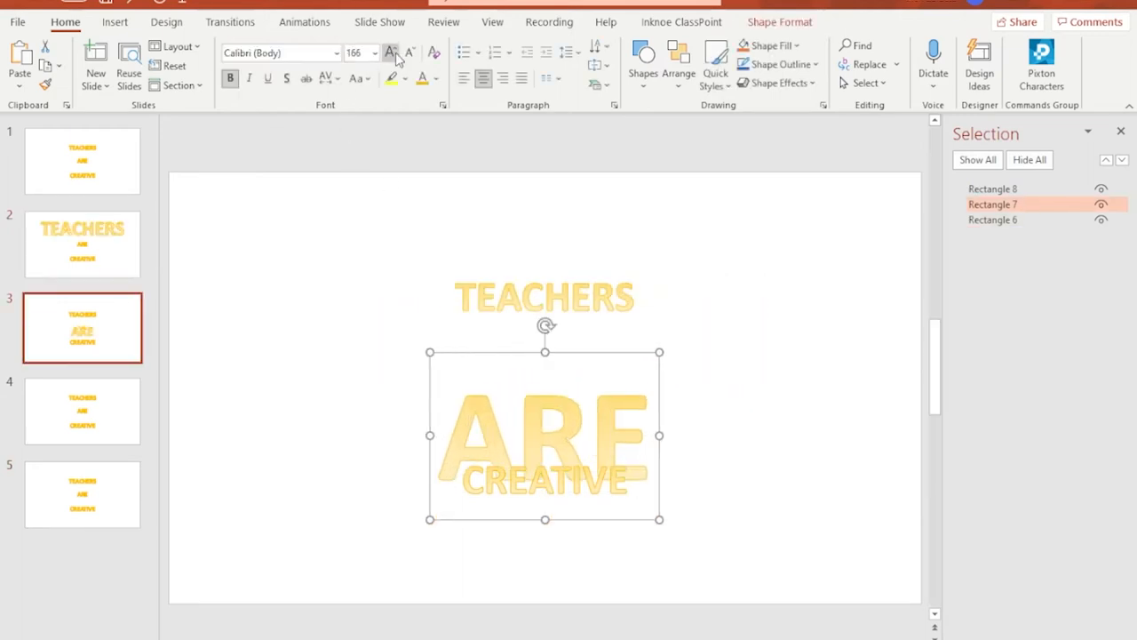
- Enlarge ARE on slide 3 and CREATIVE on slide 4 with Increase Font Size
{"action": "left_click", "coordinate": [391, 53]}
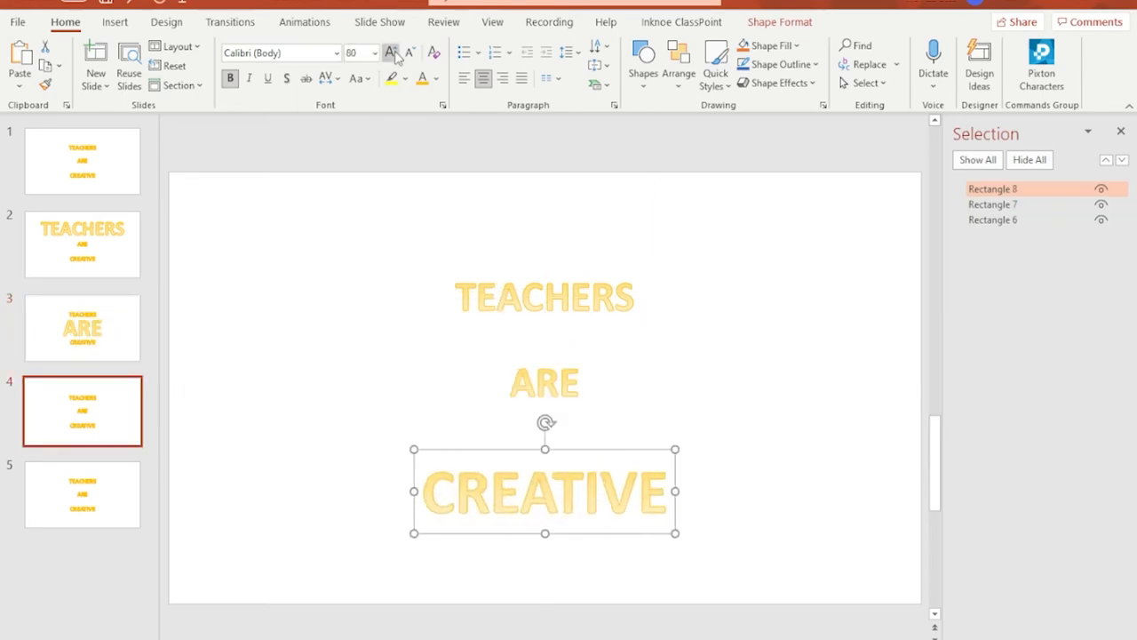
{"action": "left_click", "coordinate": [391, 50]}
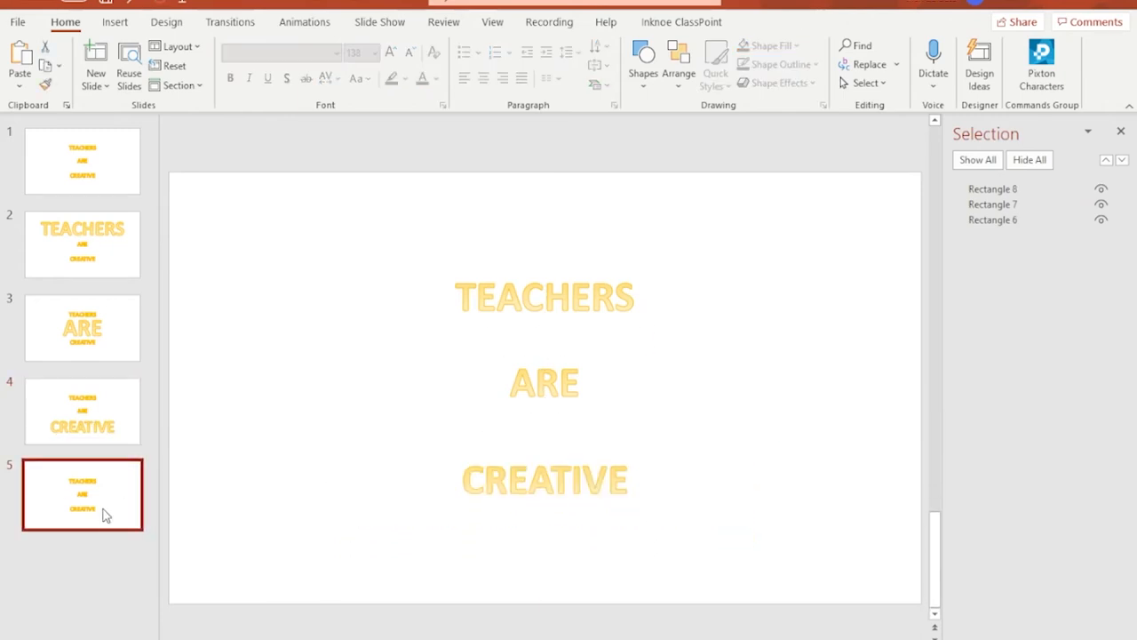
- Apply Morph to slides 2, 3, 4 and 5 of the TEACHERS ARE CREATIVE deck
{"action": "left_click", "coordinate": [81, 245]}
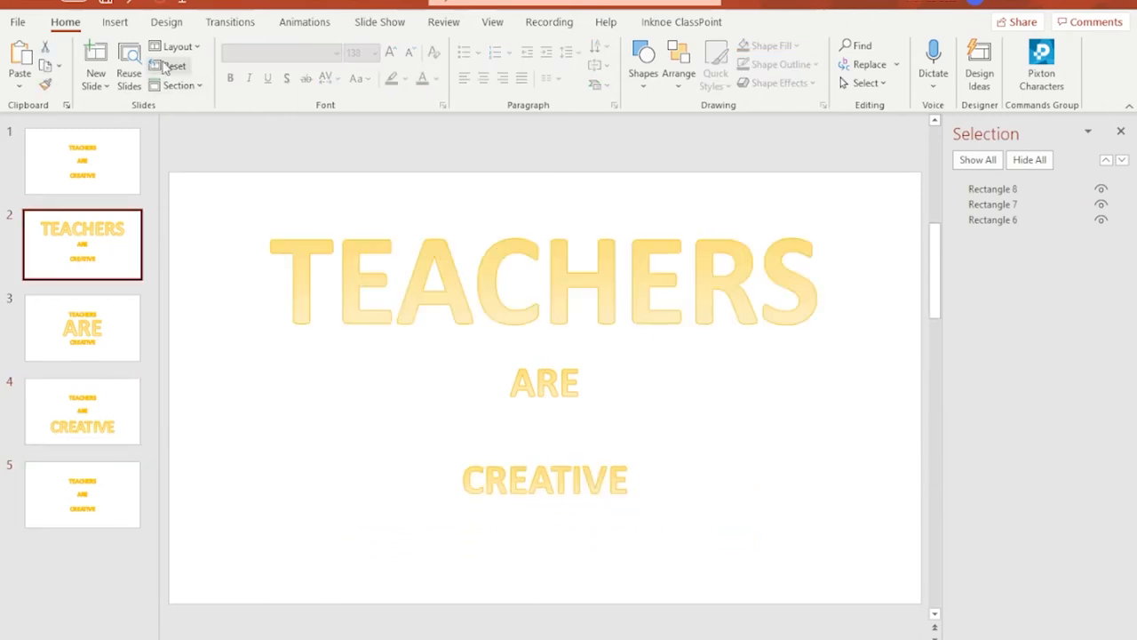
{"action": "left_click", "coordinate": [231, 22]}
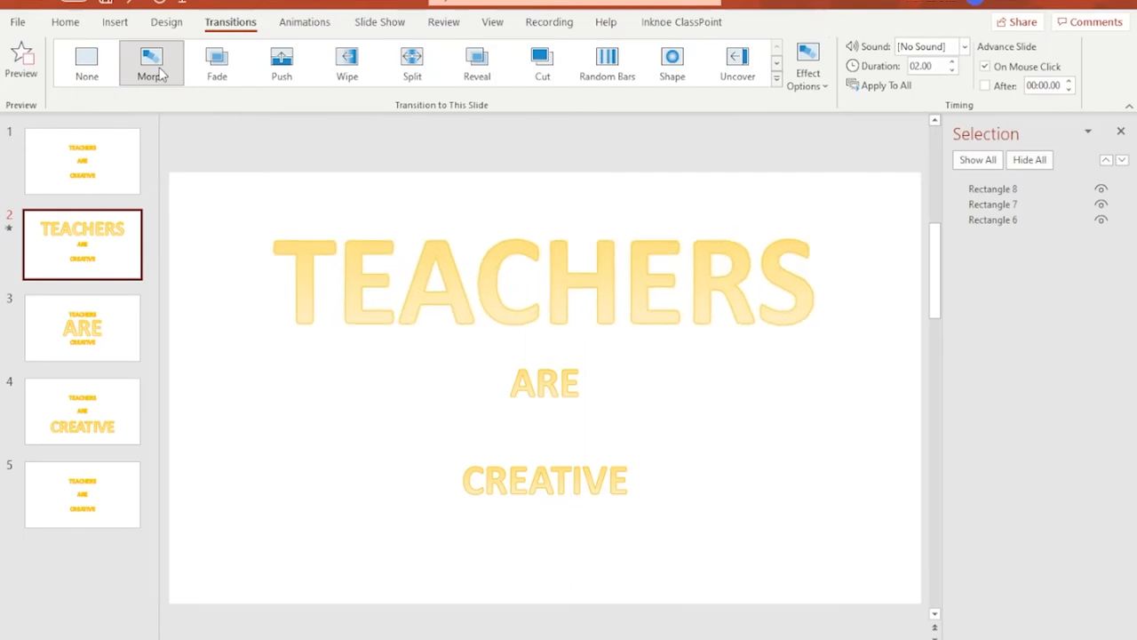
{"action": "left_click", "coordinate": [82, 327]}
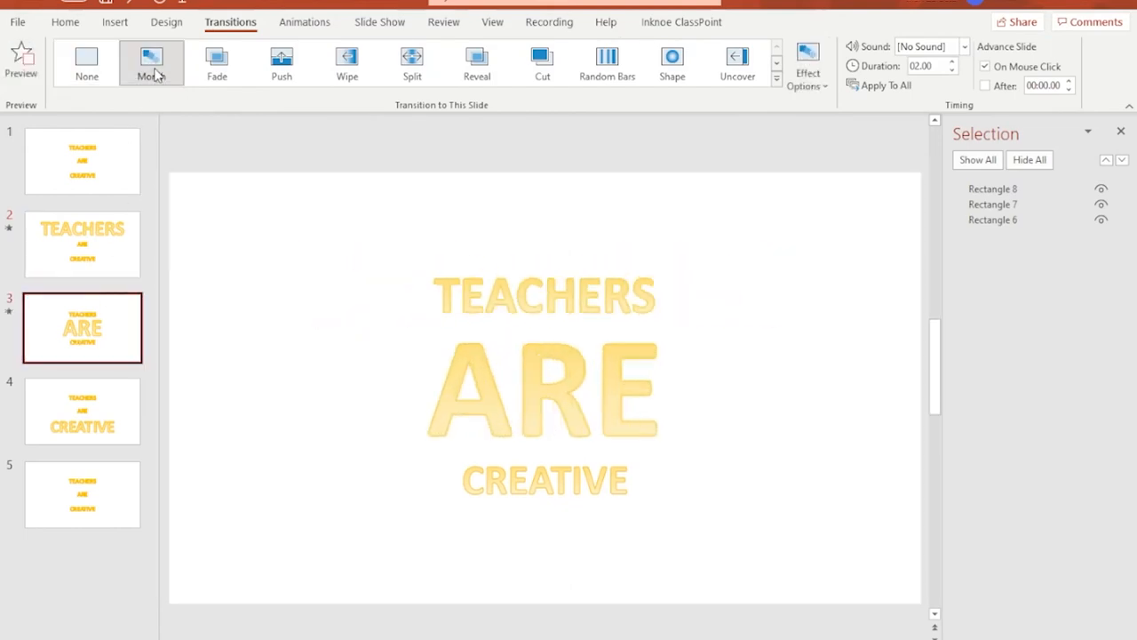
{"action": "left_click", "coordinate": [82, 411]}
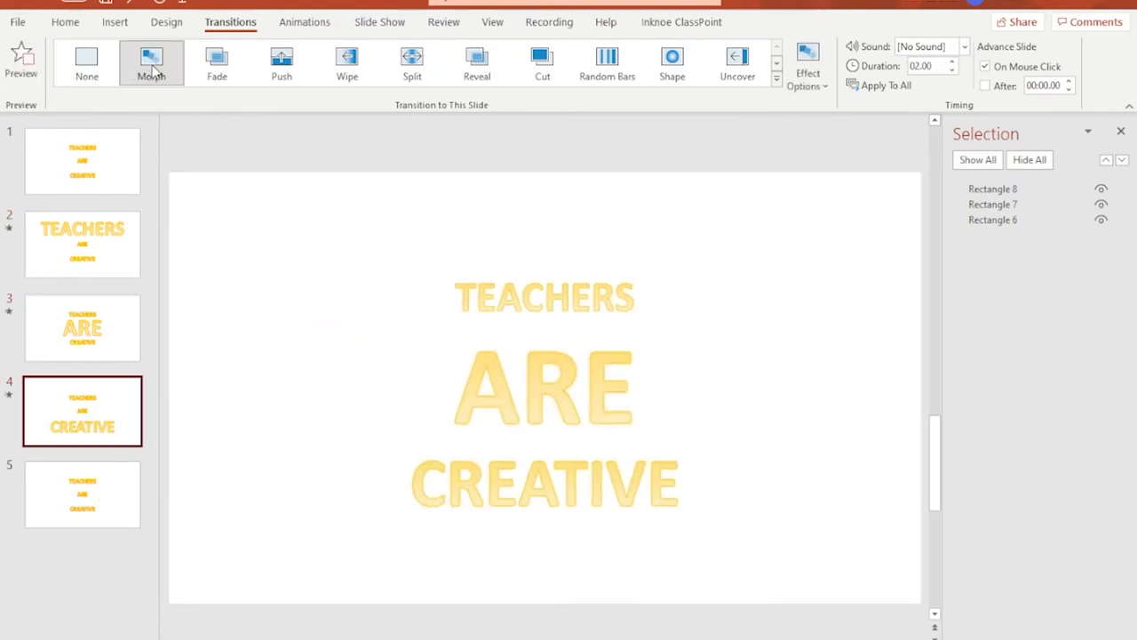
{"action": "left_click", "coordinate": [151, 62]}
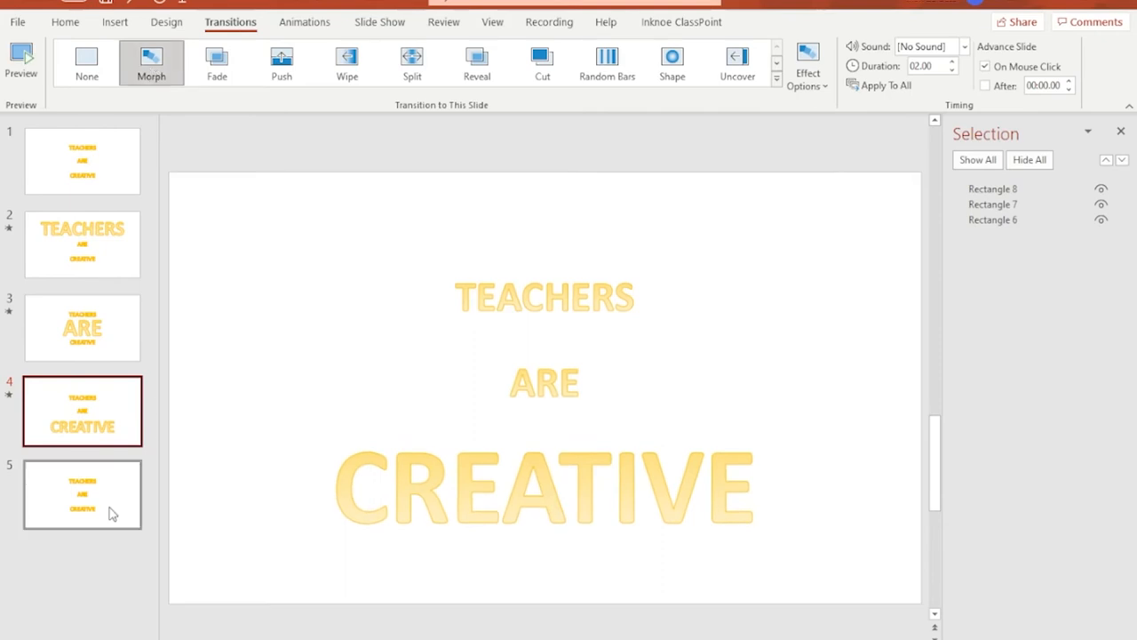
{"action": "left_click", "coordinate": [82, 494]}
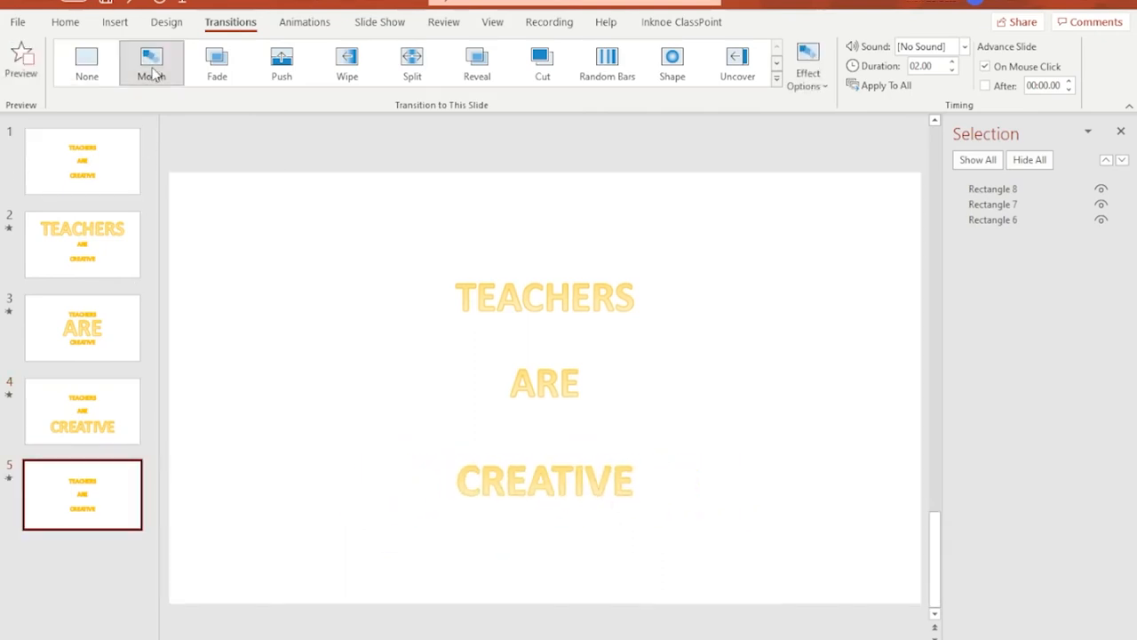
{"action": "left_click", "coordinate": [151, 60]}
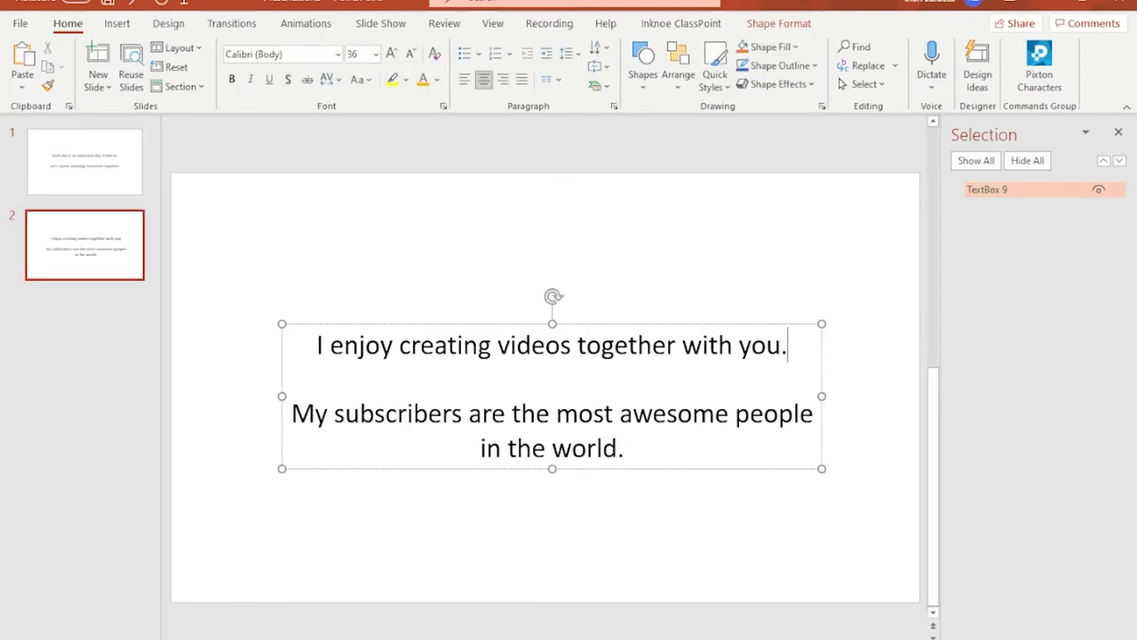
- Rename the sentence text boxes on slides 1 and 2 to the shared name 1day
{"action": "left_click", "coordinate": [388, 160]}
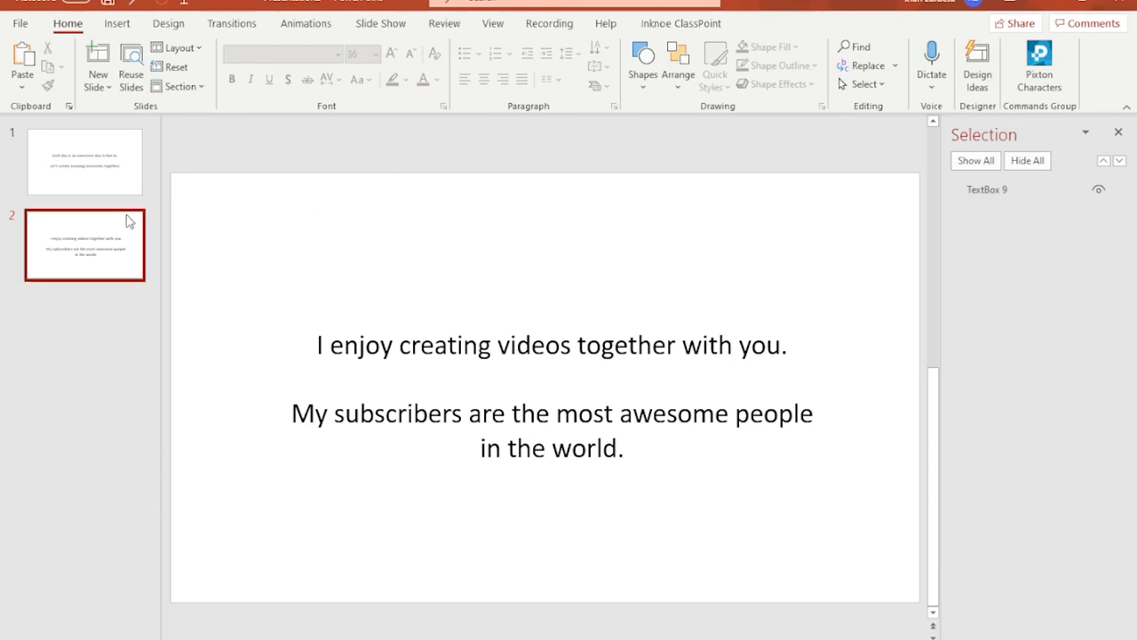
{"action": "left_click", "coordinate": [85, 162]}
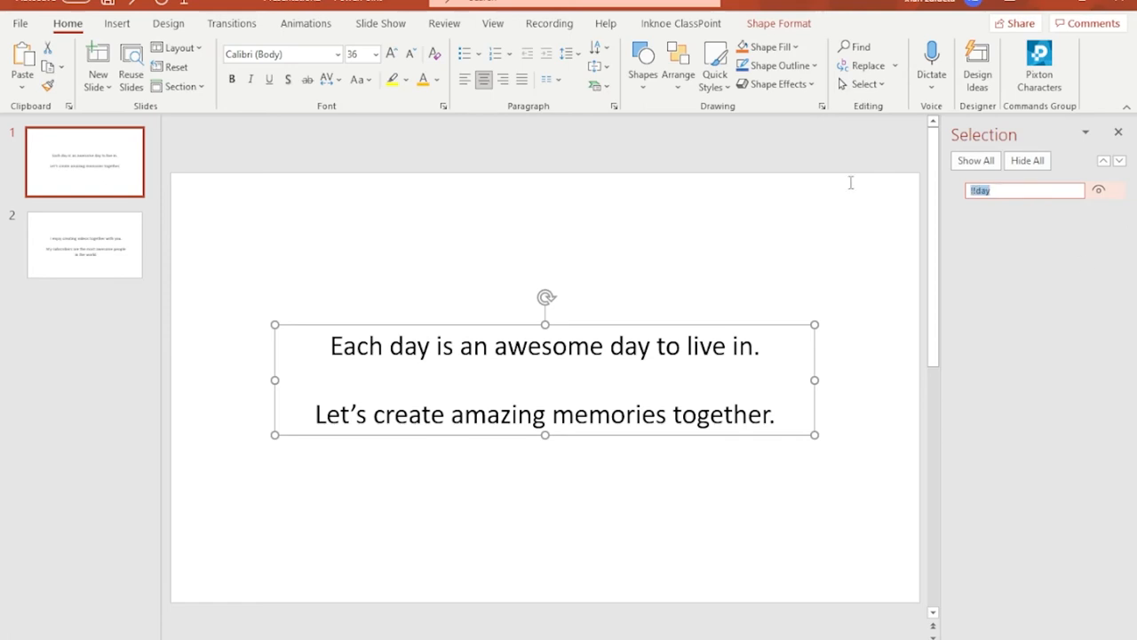
{"action": "left_click", "coordinate": [86, 245]}
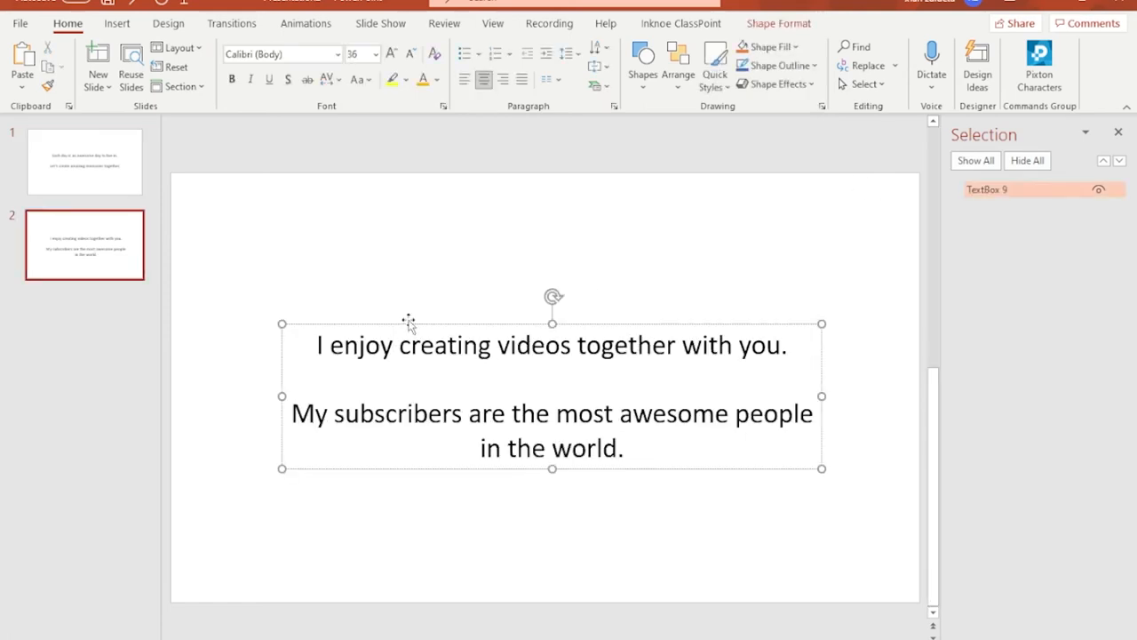
{"action": "double_click", "coordinate": [1004, 189]}
{"action": "type", "text": "!!day"}
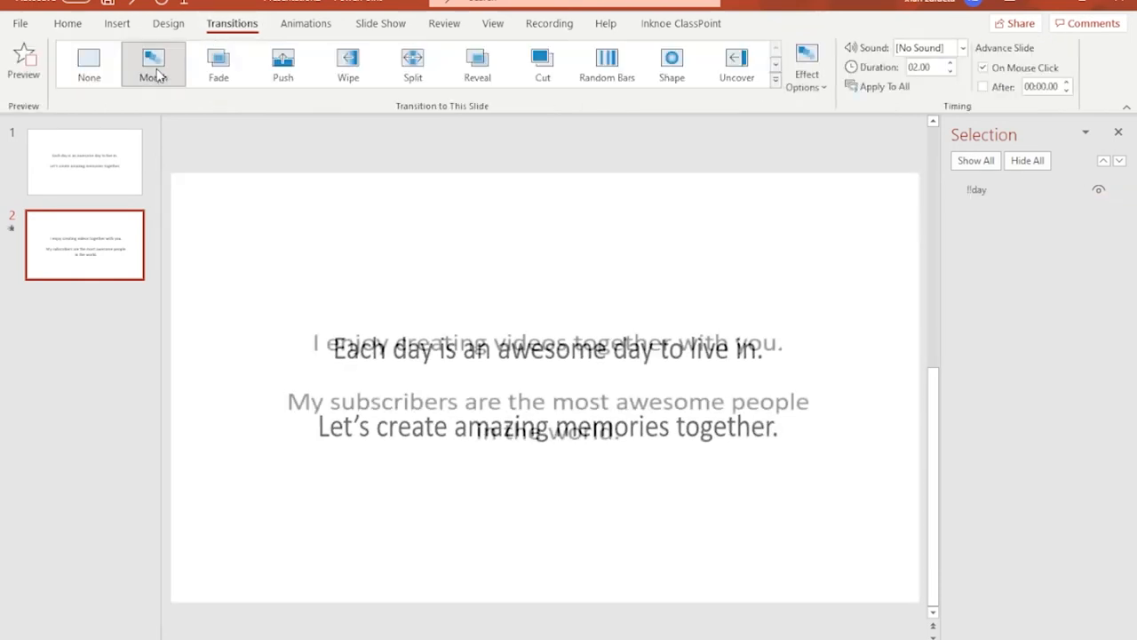
- Apply Morph to slide 2 with the Words effect option so sentences rearrange word by word
{"action": "left_click", "coordinate": [153, 62]}
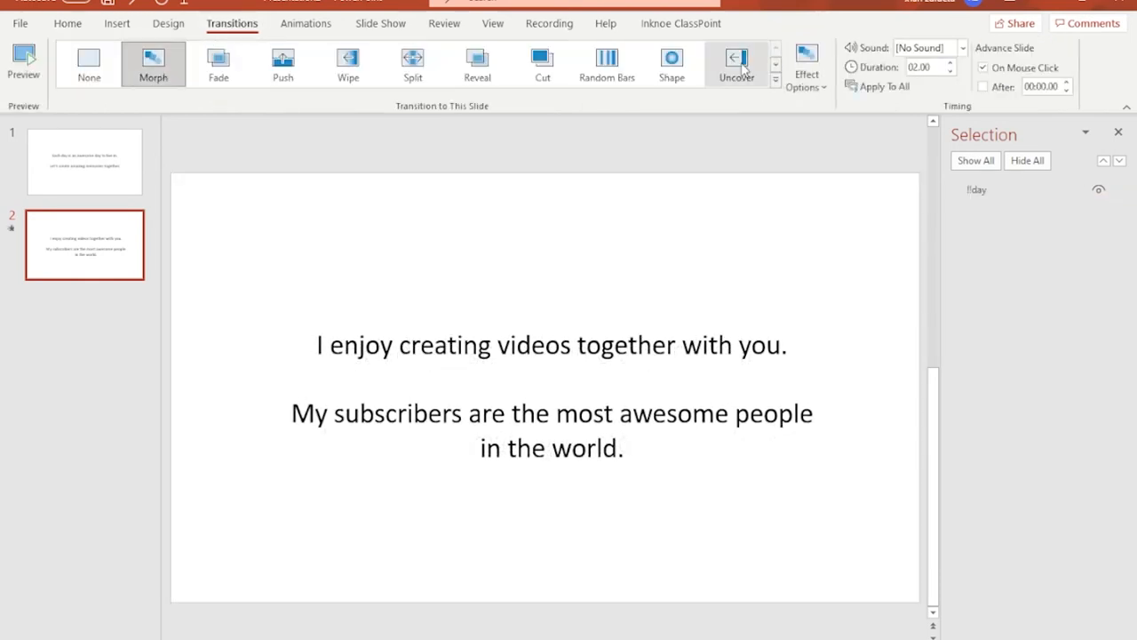
{"action": "mouse_move", "coordinate": [806, 68]}
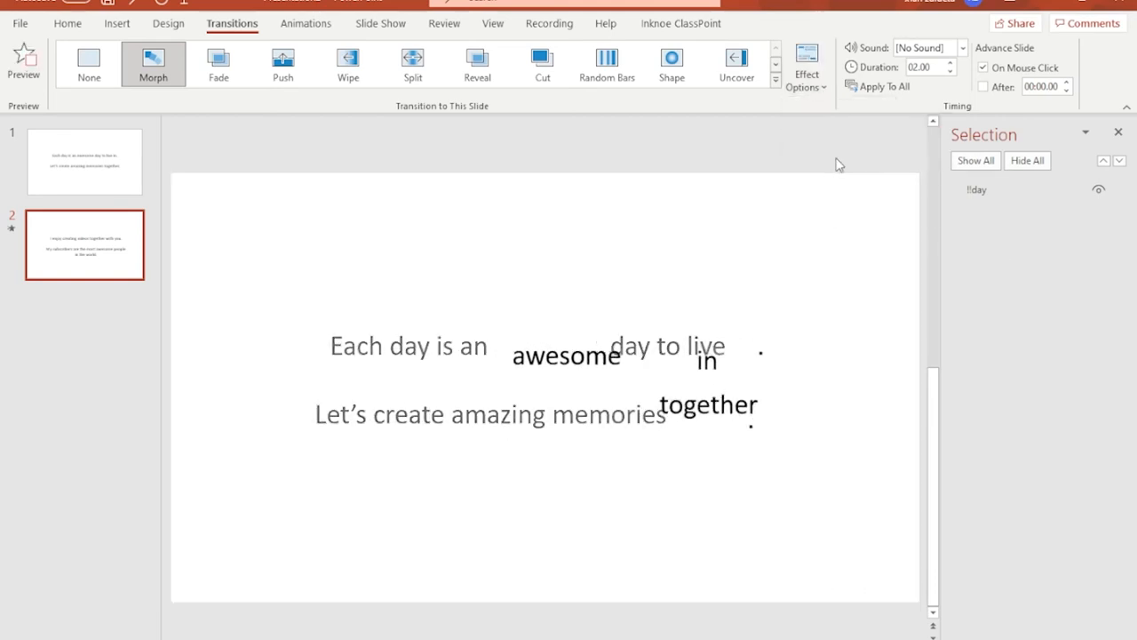
{"action": "left_click", "coordinate": [25, 57]}
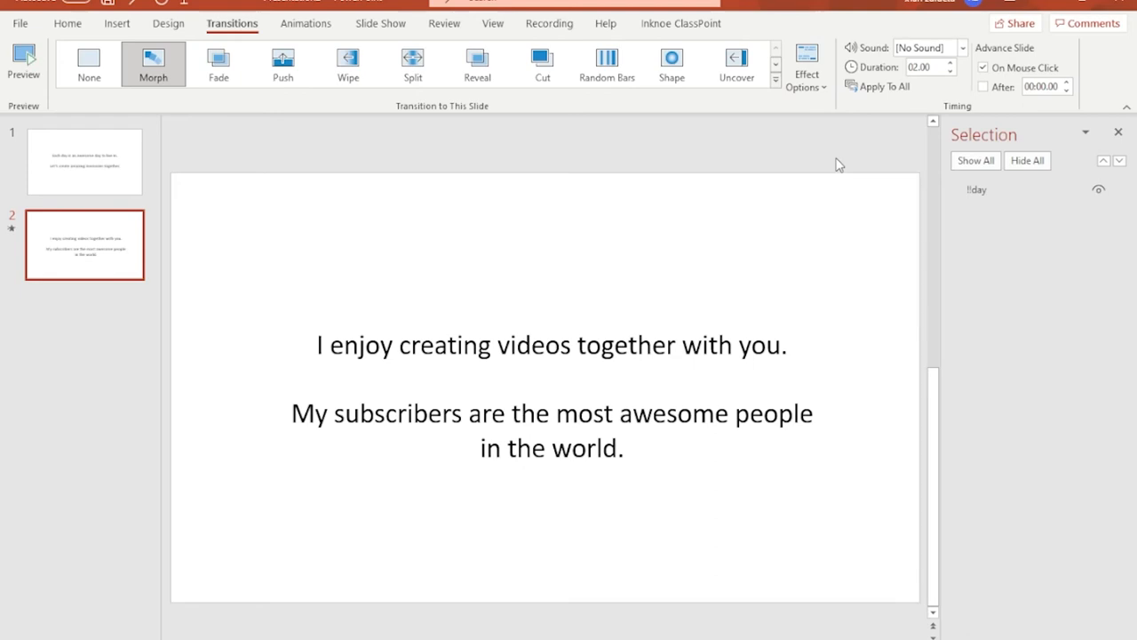
{"action": "left_click", "coordinate": [806, 64]}
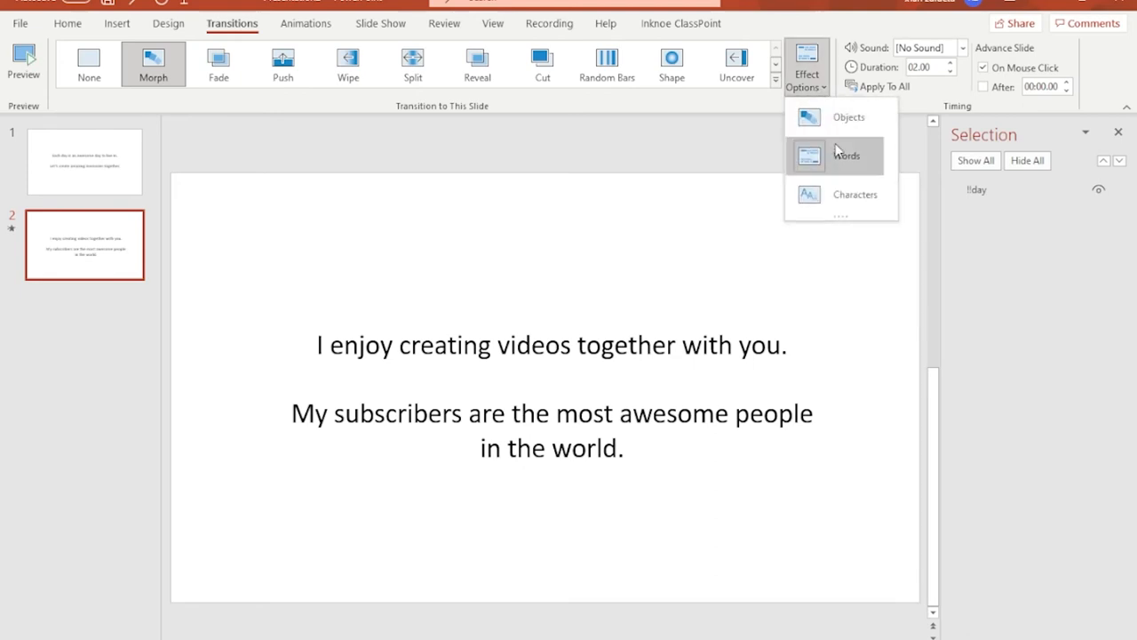
{"action": "left_click", "coordinate": [846, 157]}
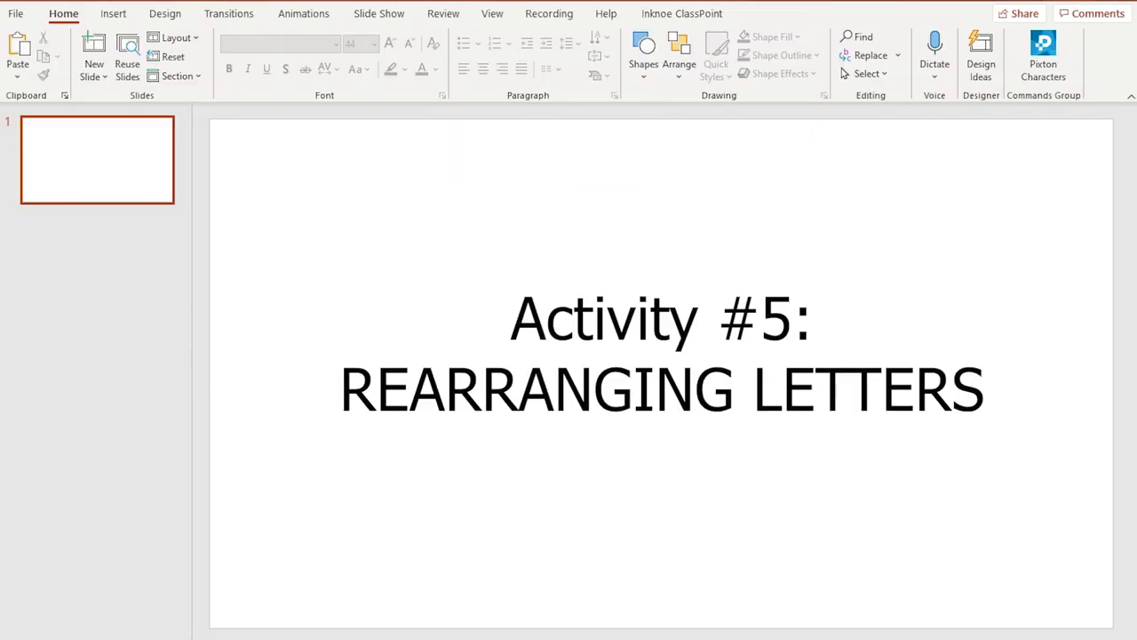
- Switch to the Activity #5 deck and rename slide 2's sentence text box to "!teach" in the Selection Pane
{"action": "left_click", "coordinate": [229, 14]}
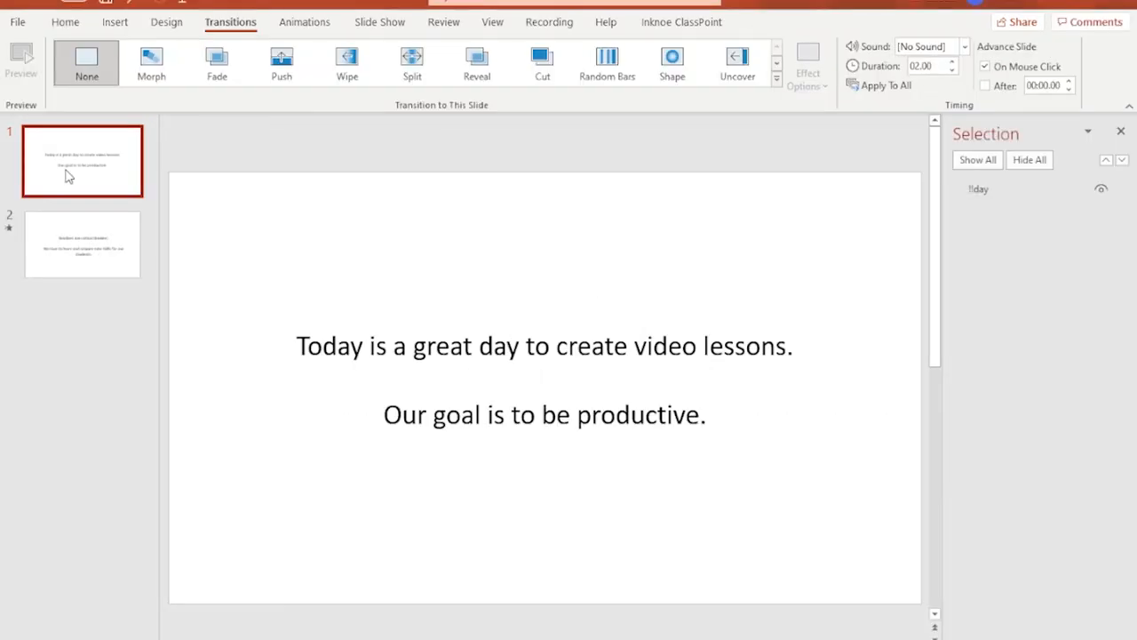
{"action": "left_click", "coordinate": [82, 245]}
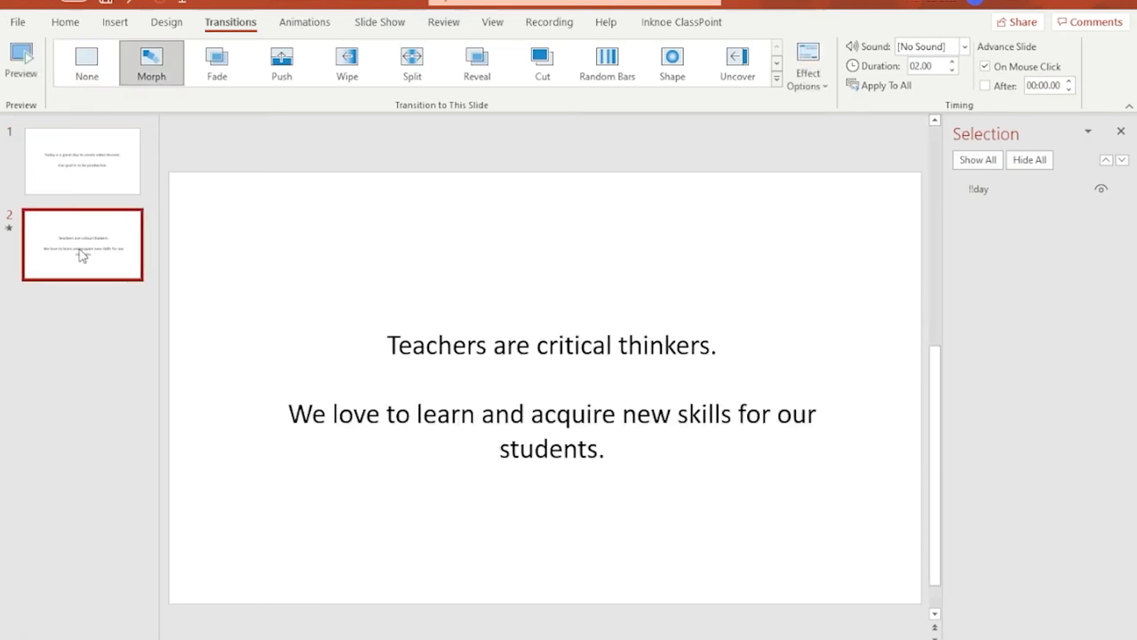
{"action": "left_click", "coordinate": [550, 397]}
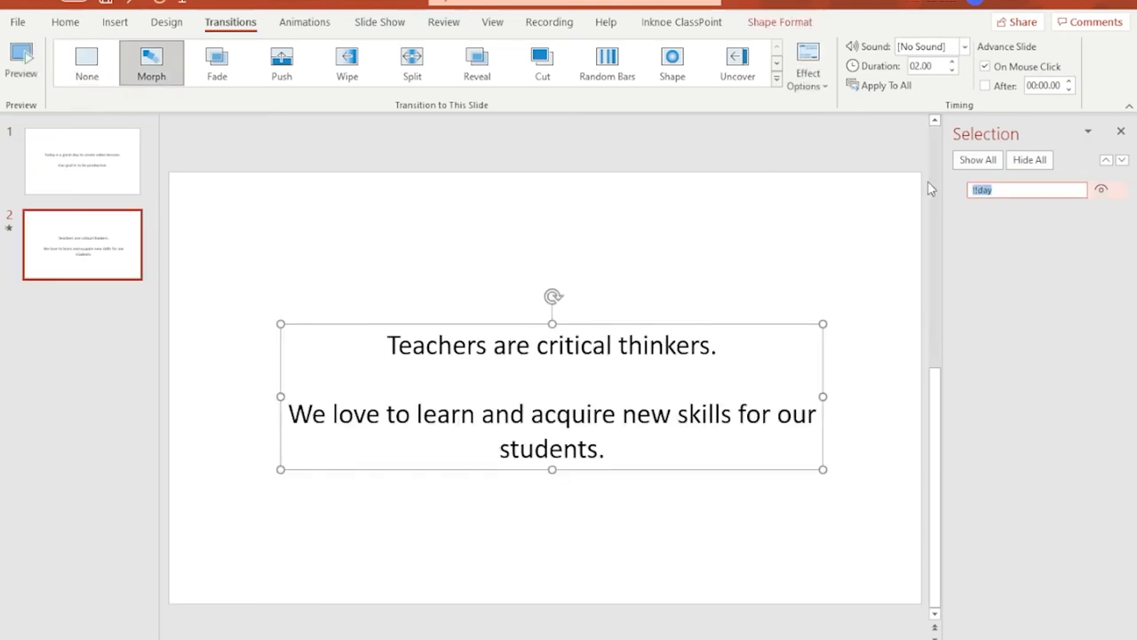
{"action": "type", "text": "teach"}
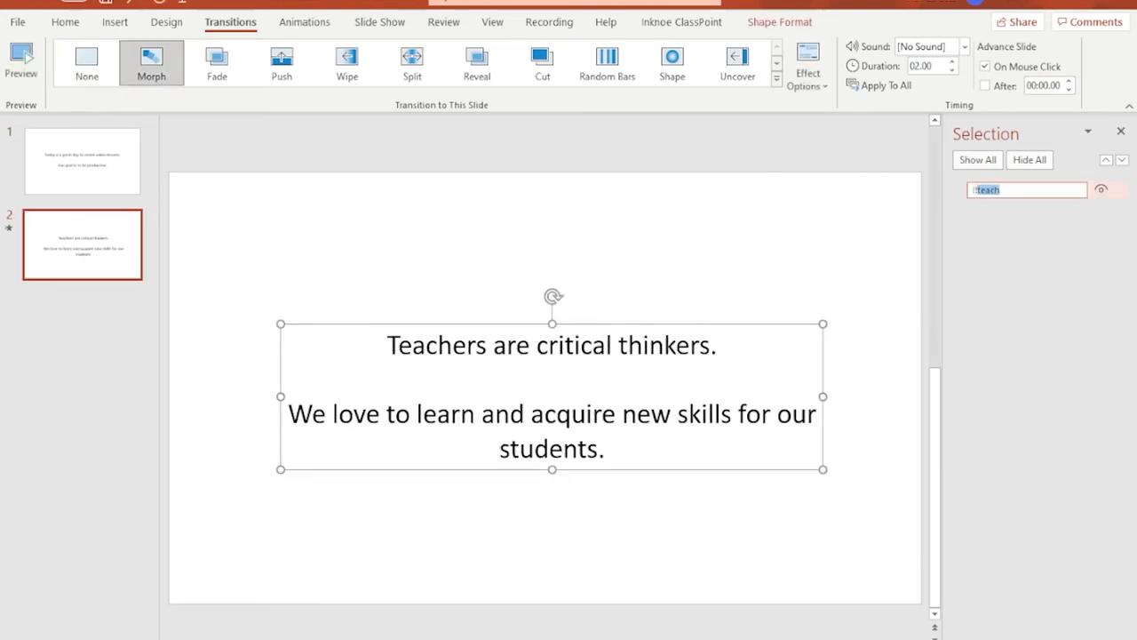
{"action": "left_click", "coordinate": [81, 160]}
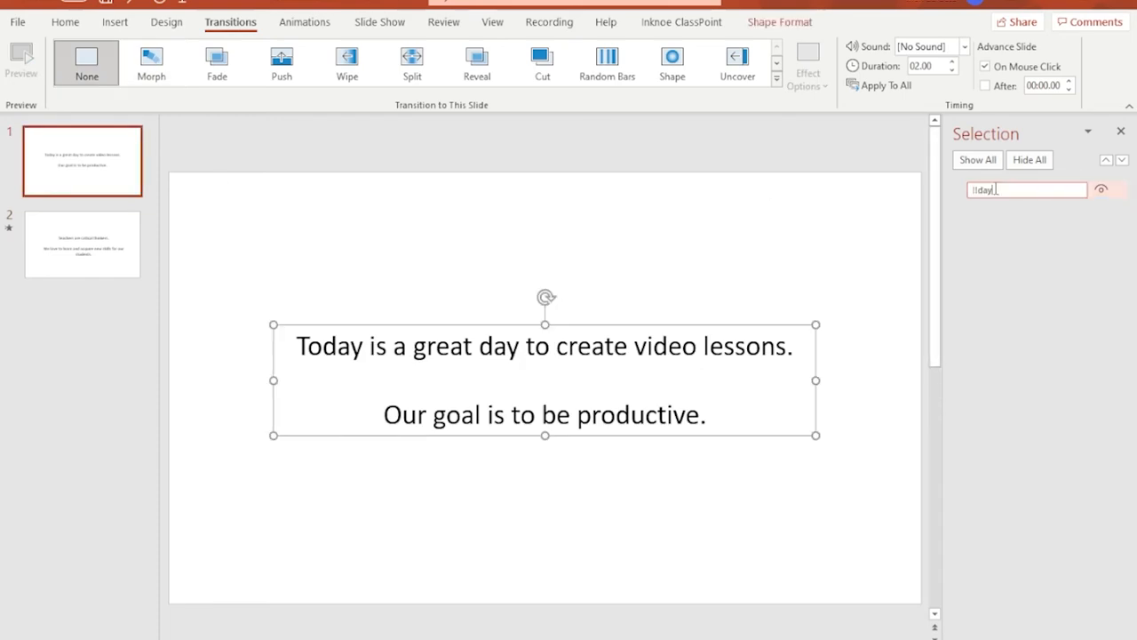
{"action": "left_click", "coordinate": [82, 244]}
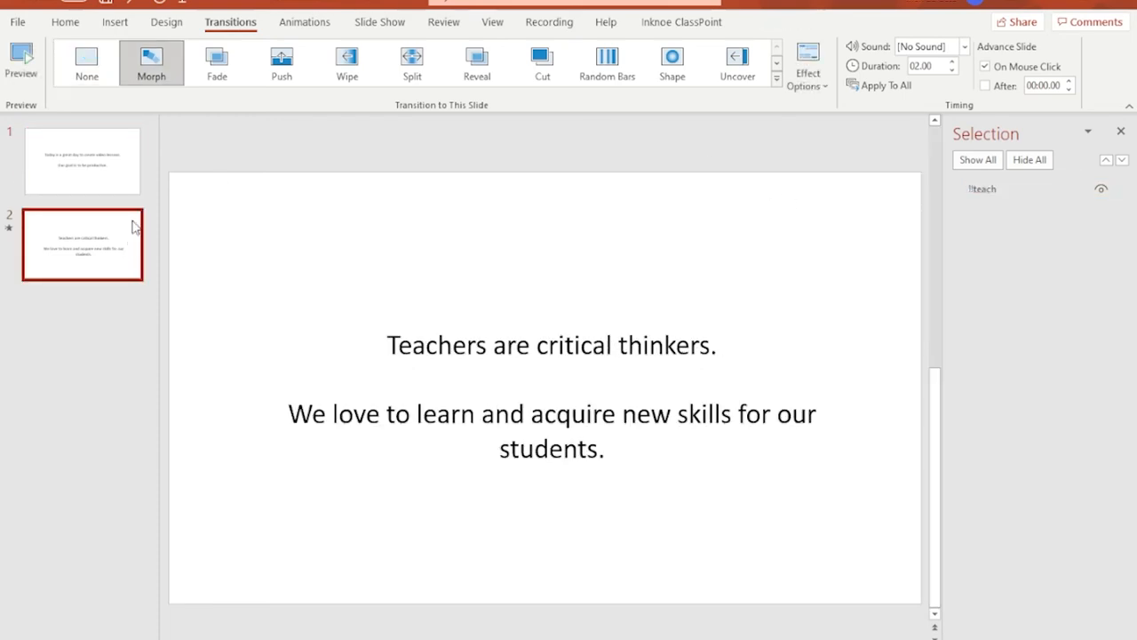
- Preview the Morph and set its Effect Options to Characters so the sentences rearrange letter by letter
{"action": "left_click", "coordinate": [151, 62]}
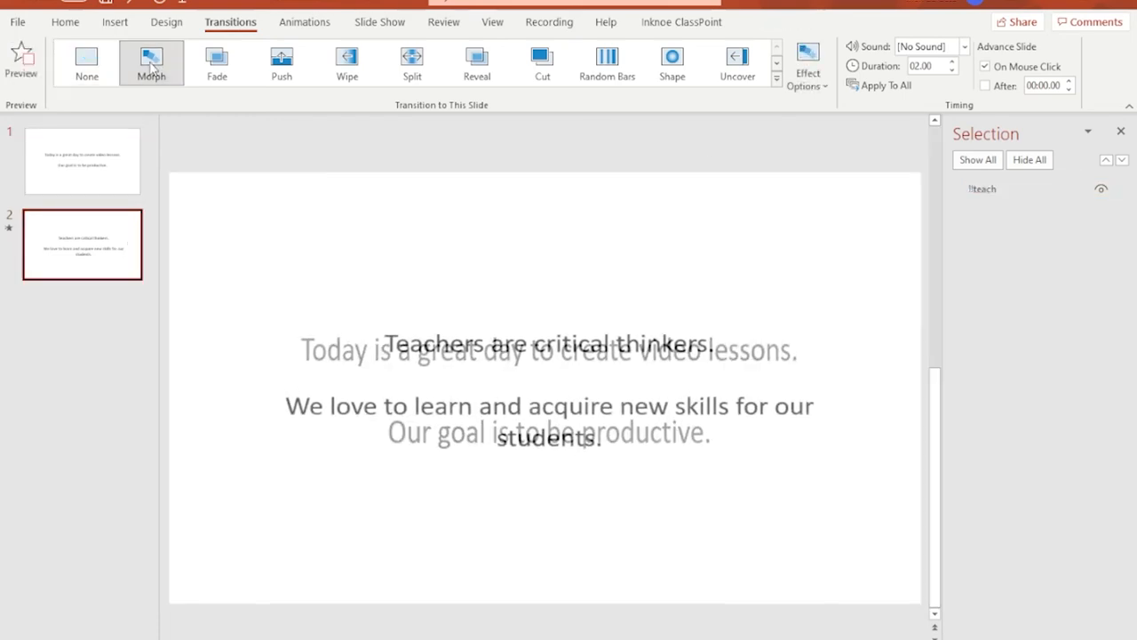
{"action": "left_click", "coordinate": [806, 62]}
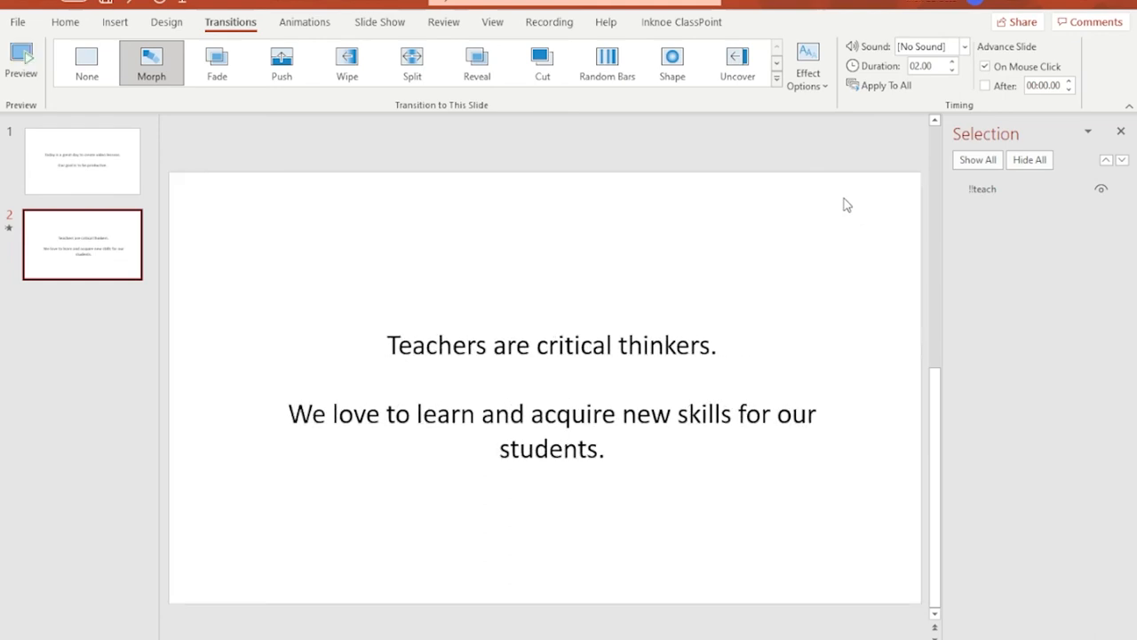
{"action": "left_click", "coordinate": [807, 63]}
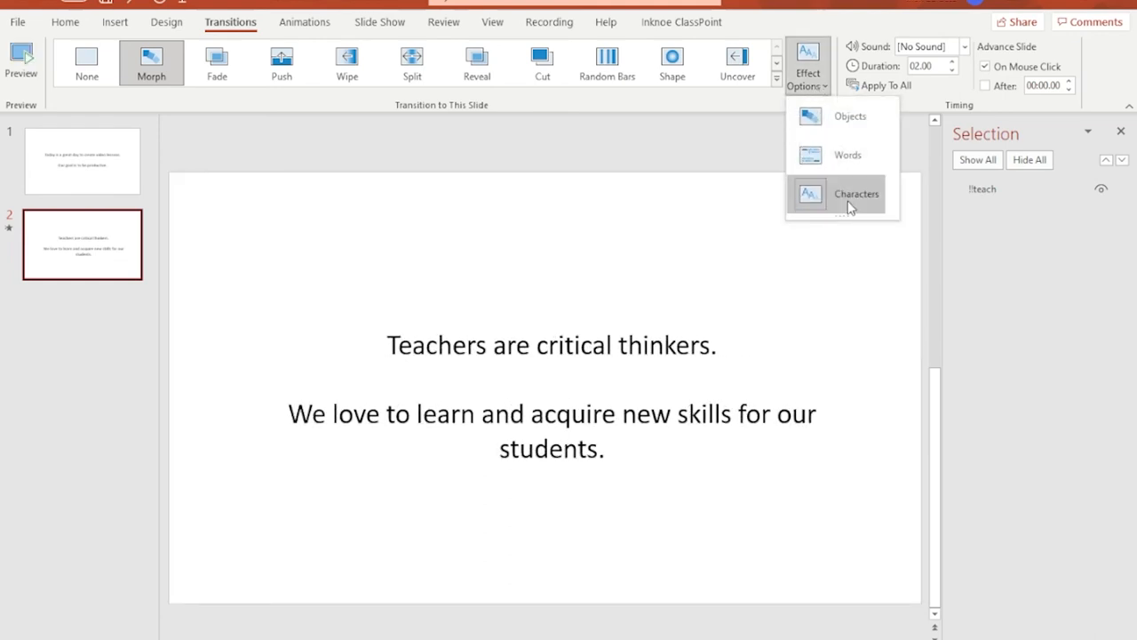
{"action": "left_click", "coordinate": [857, 193]}
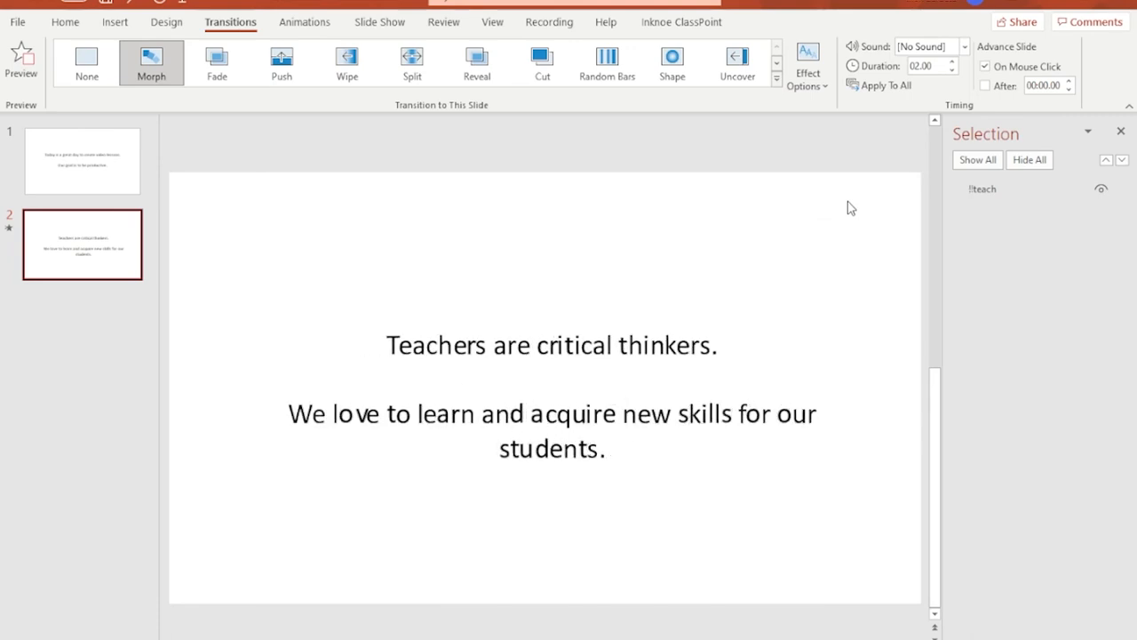
{"action": "left_click", "coordinate": [807, 63]}
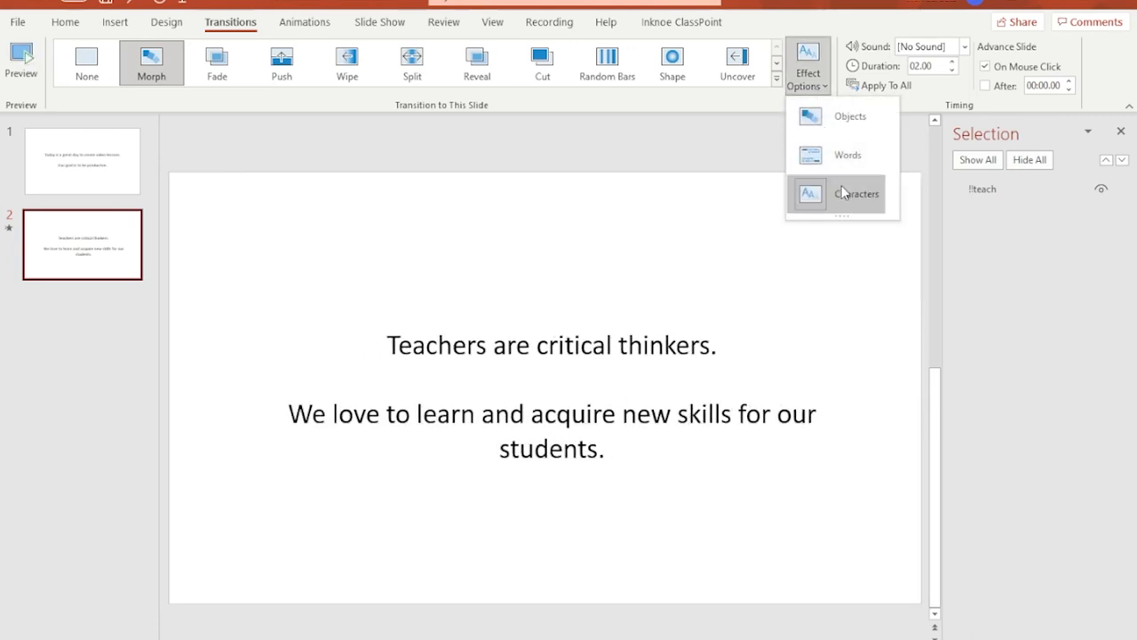
{"action": "left_click", "coordinate": [857, 193]}
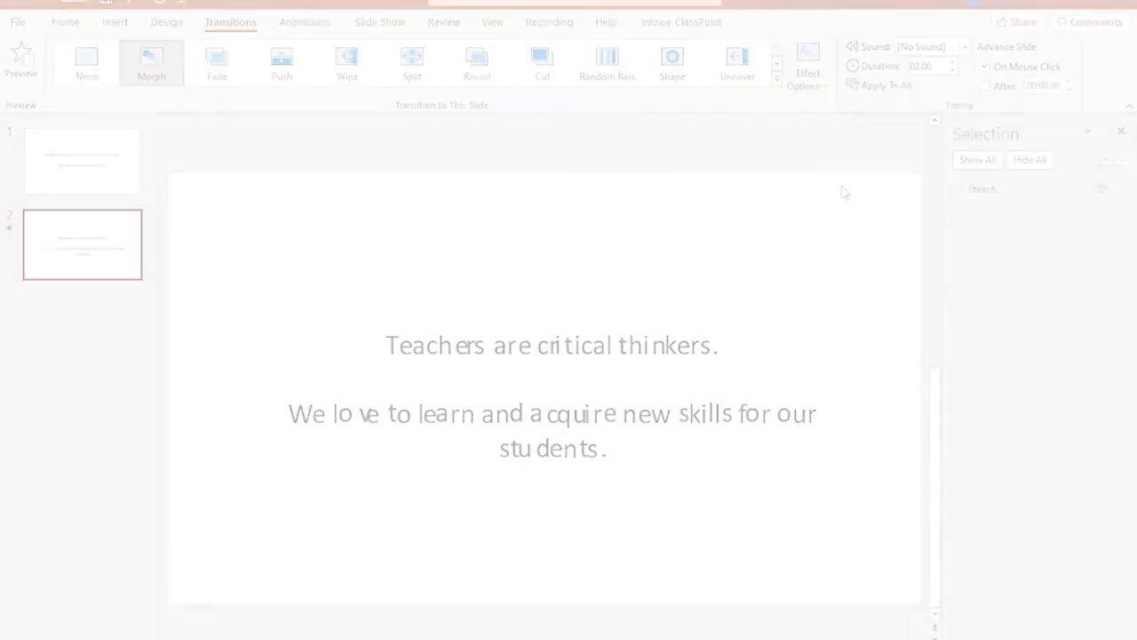